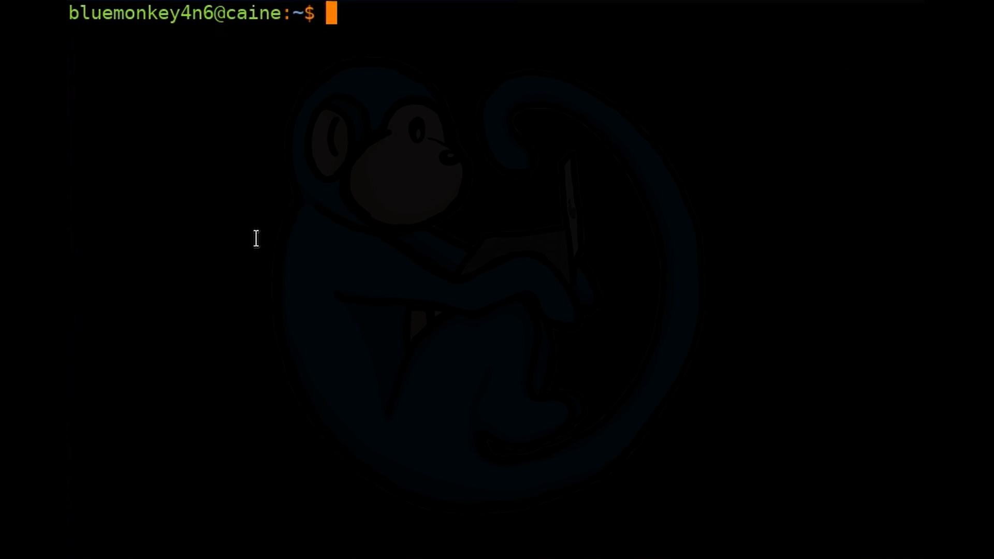
- Locate lsblk, create newfile.txt with touch, and see locate cannot find it yet
type("locate lsblk")
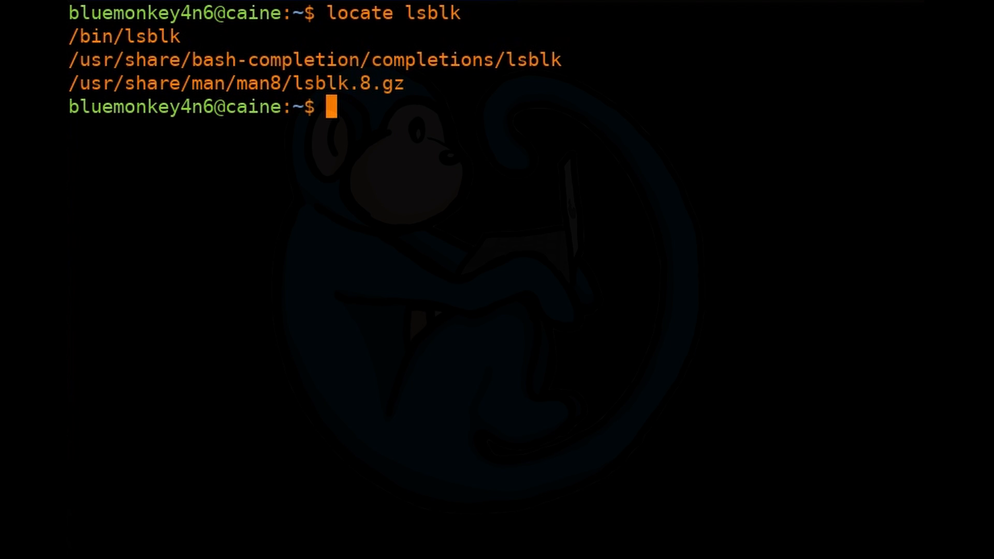
type("touch newfile.txt")
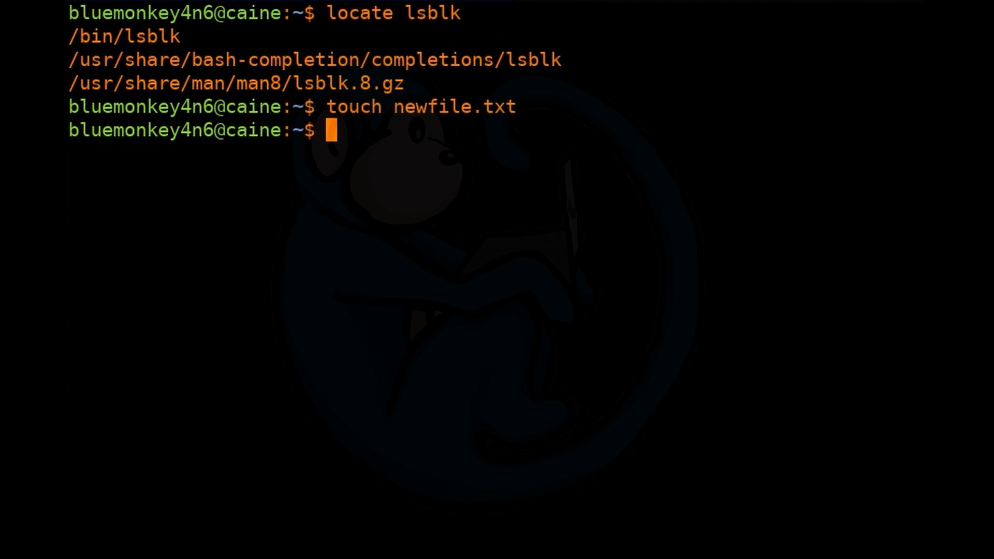
type("locate newfile.txt")
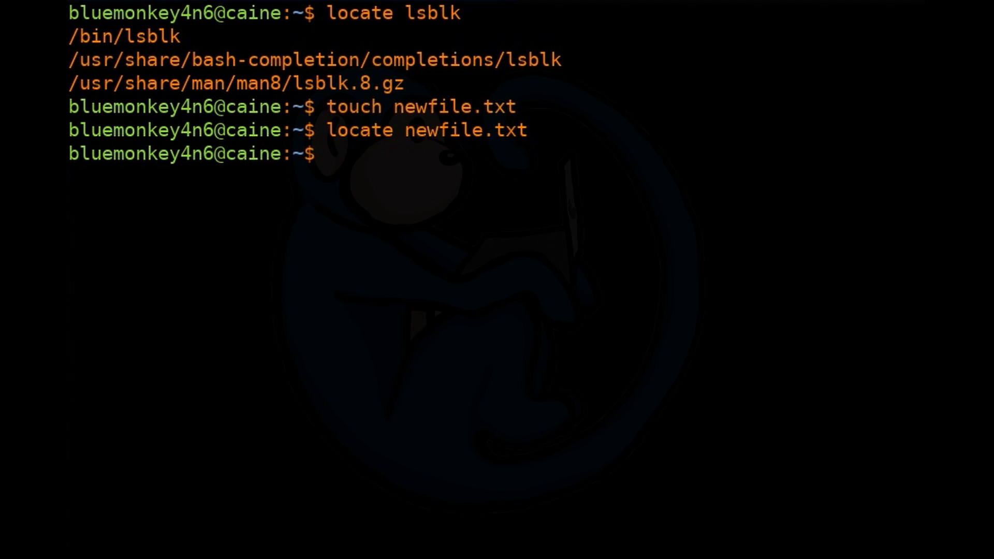
- Refresh the locate database with sudo updatedb
type("sudo update")
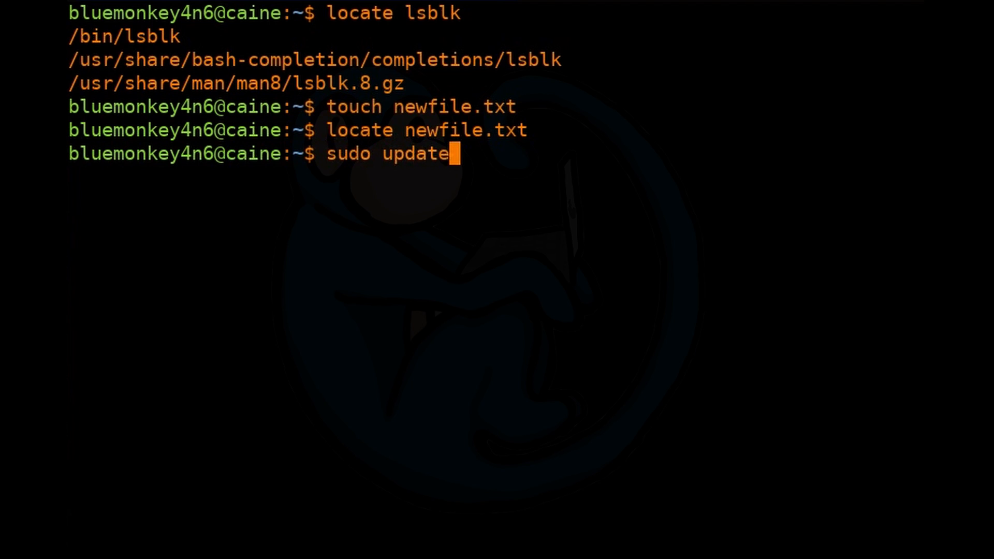
type("db")
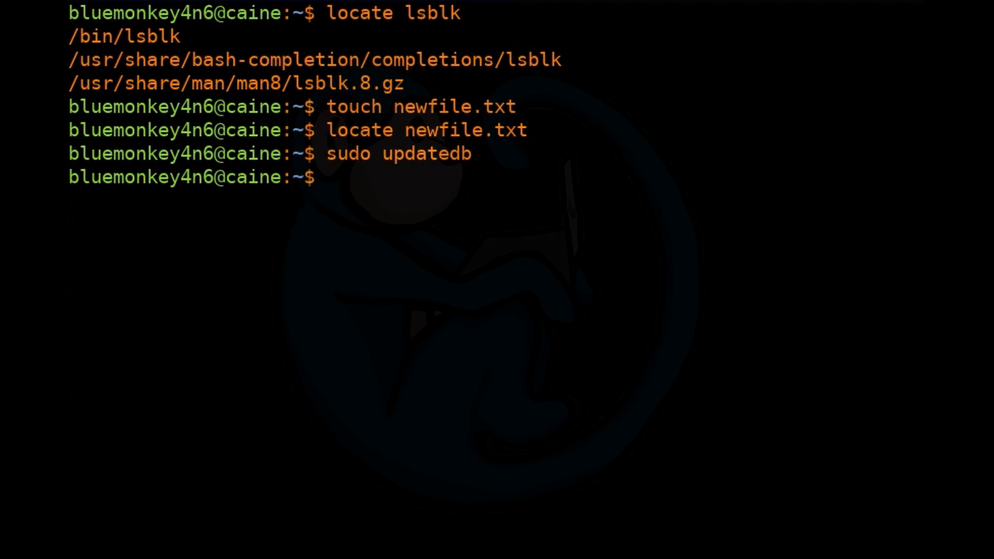
type("sudo updatedb")
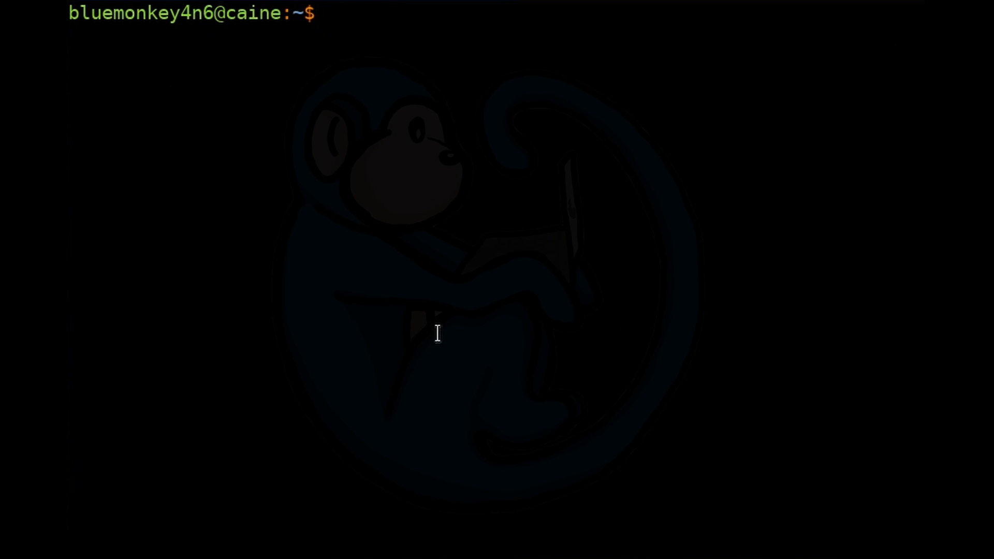
mouse_move(467, 462)
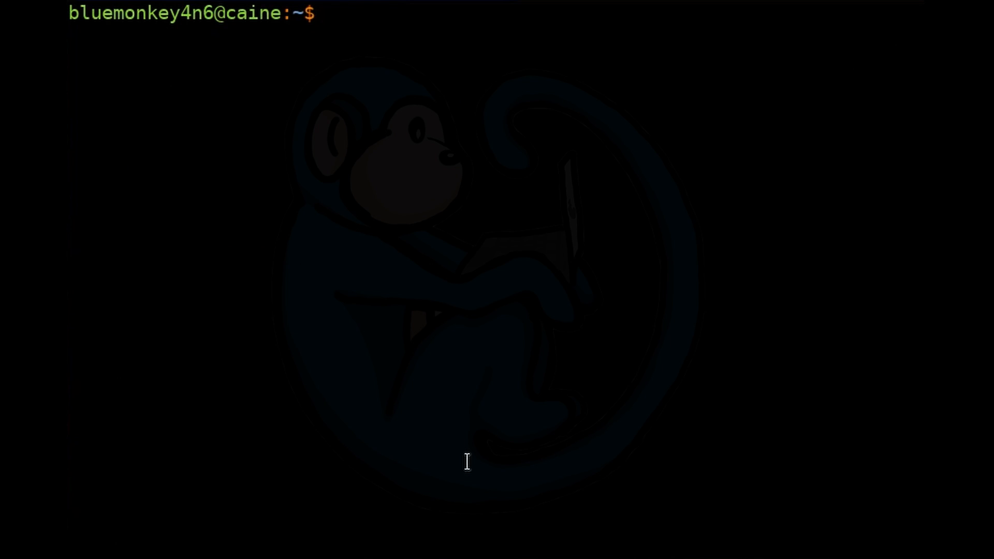
- Create Documents/Newfile.txt and refresh the database with sudo updatedb
type("touch Documents/Newfile")
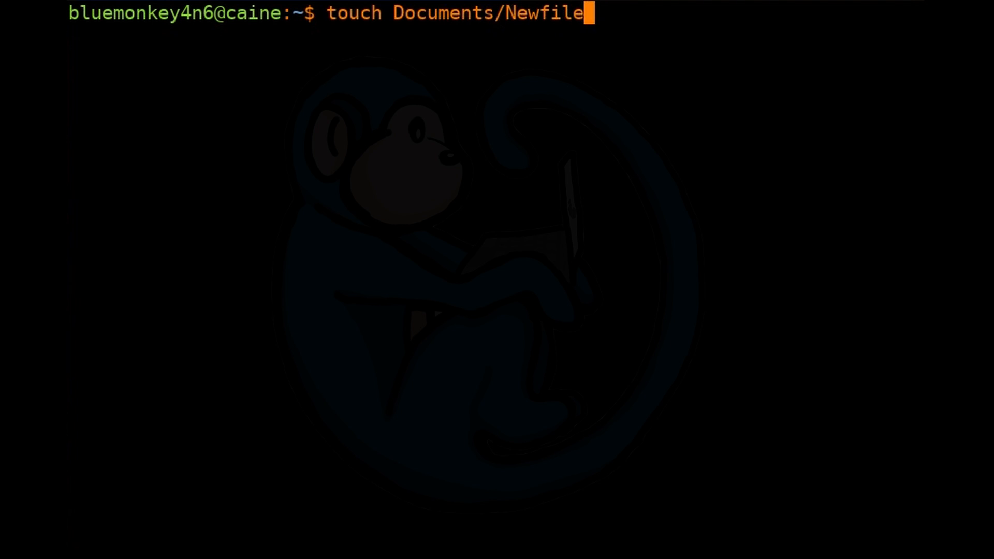
type(".txt")
type("s")
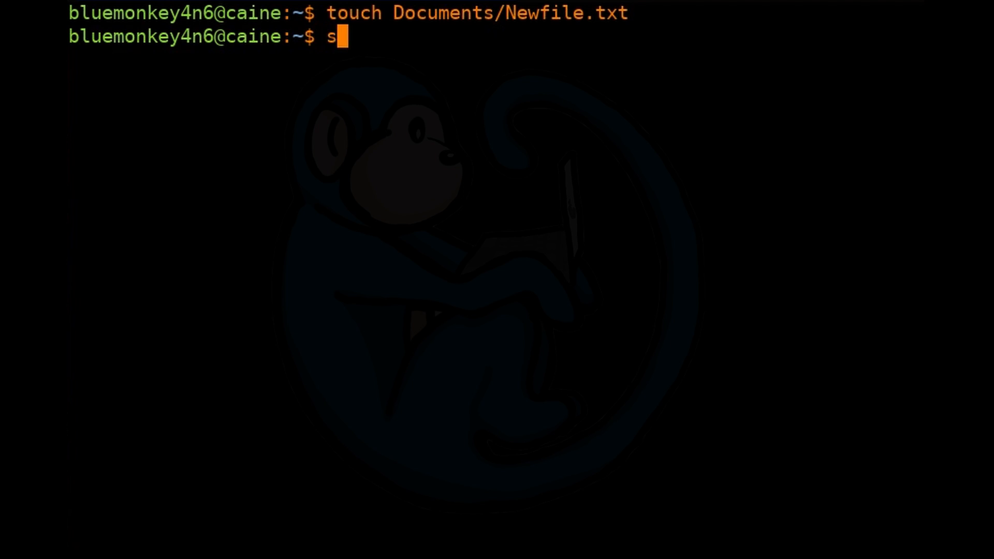
type("udo updatedb")
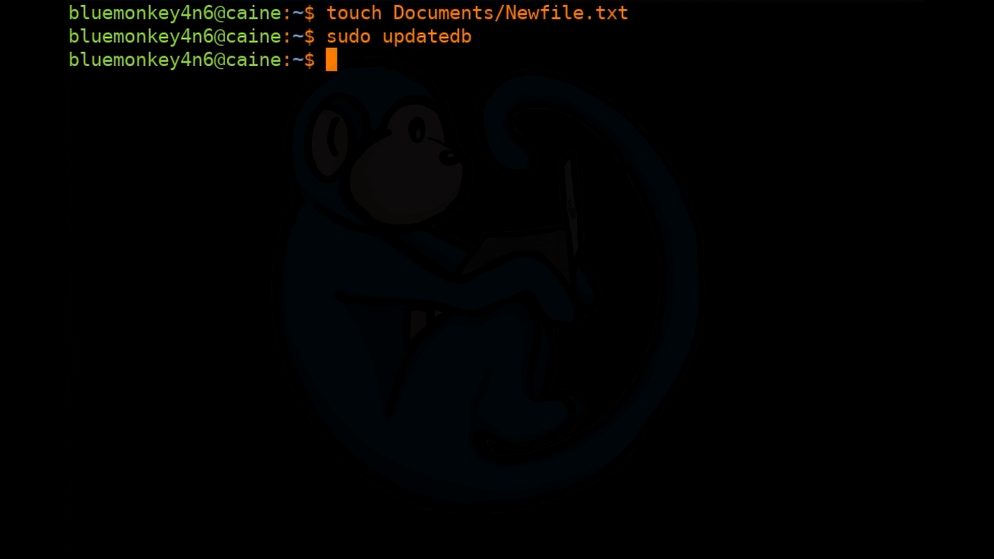
- Locate newfile.txt case-sensitively, then with -i to find both newfile copies
type("loca")
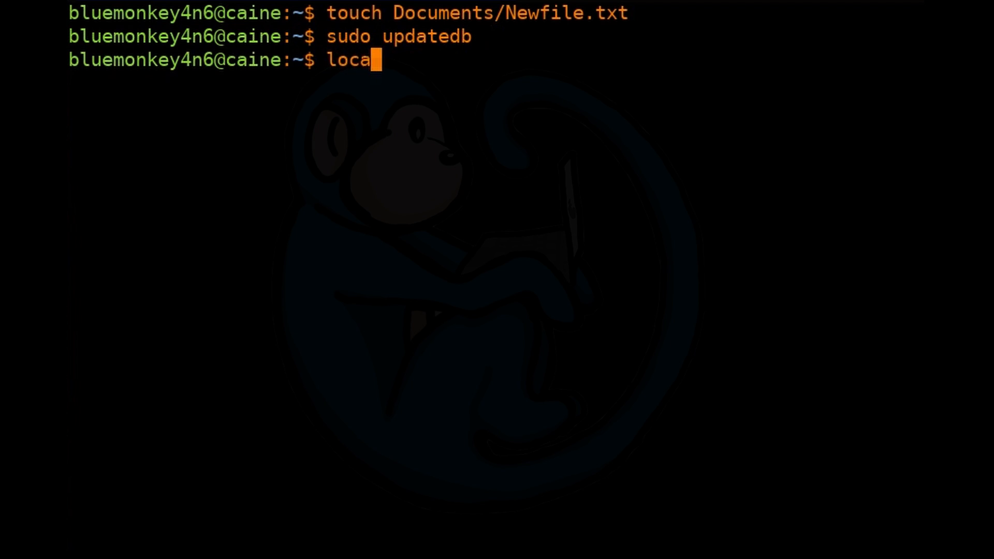
type("te newfile")
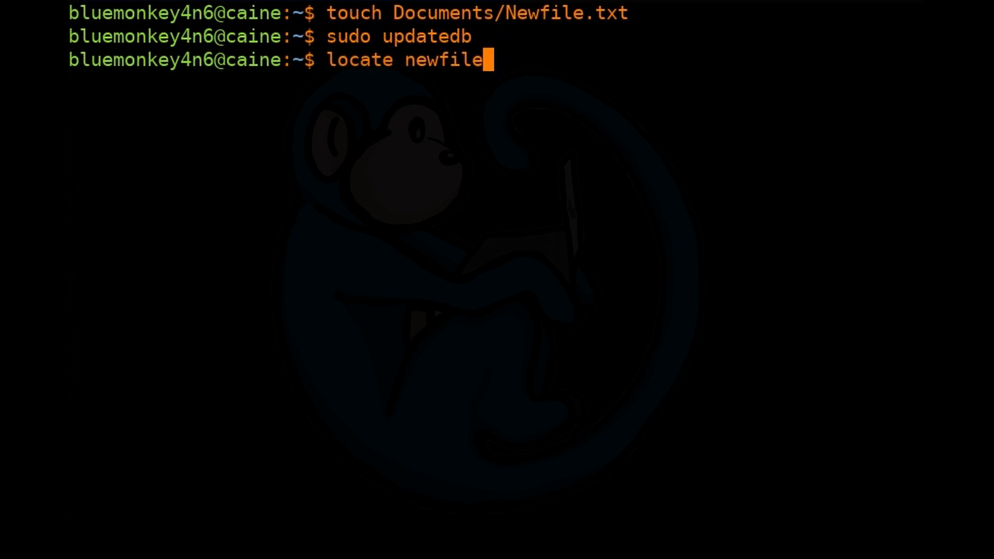
type(".txt")
type("loca")
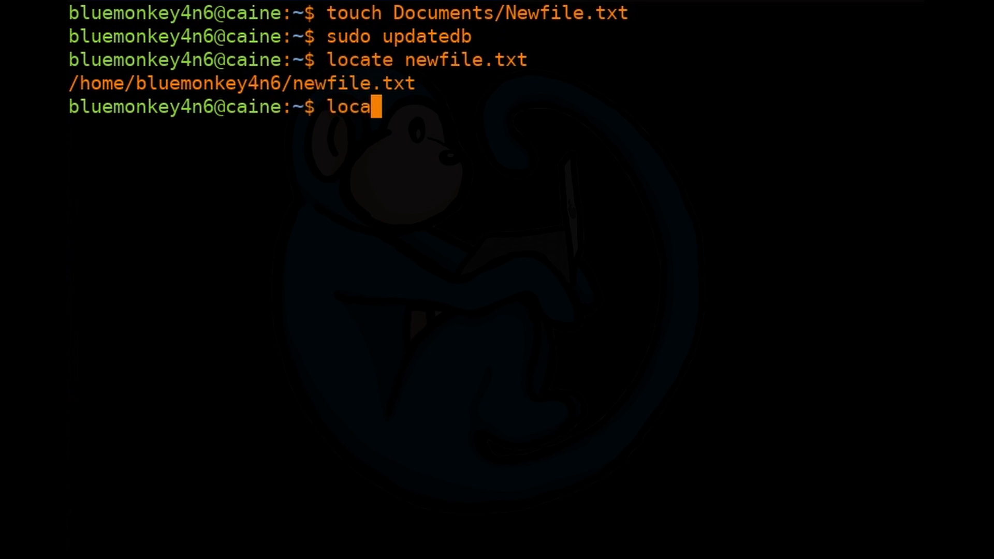
type("te -i newfile.")
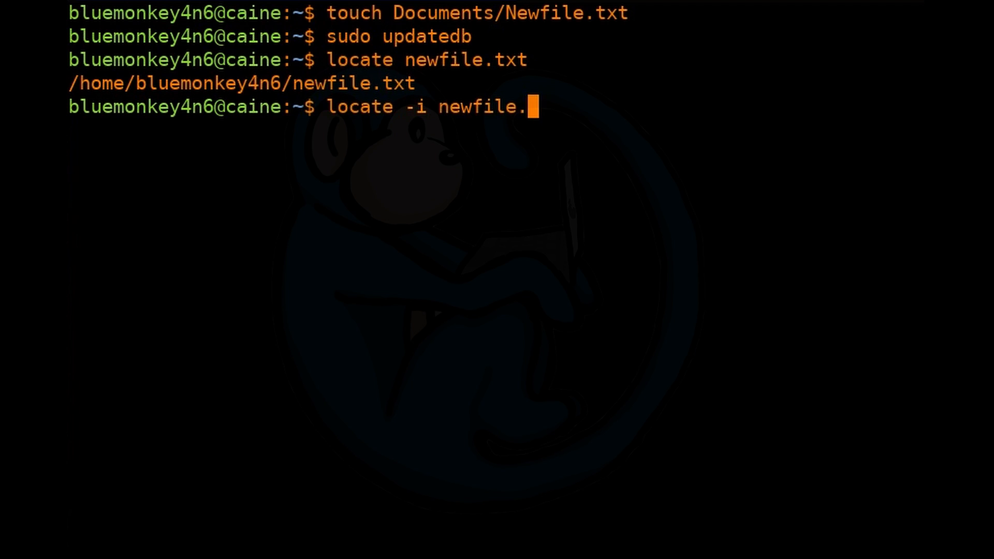
type("txt")
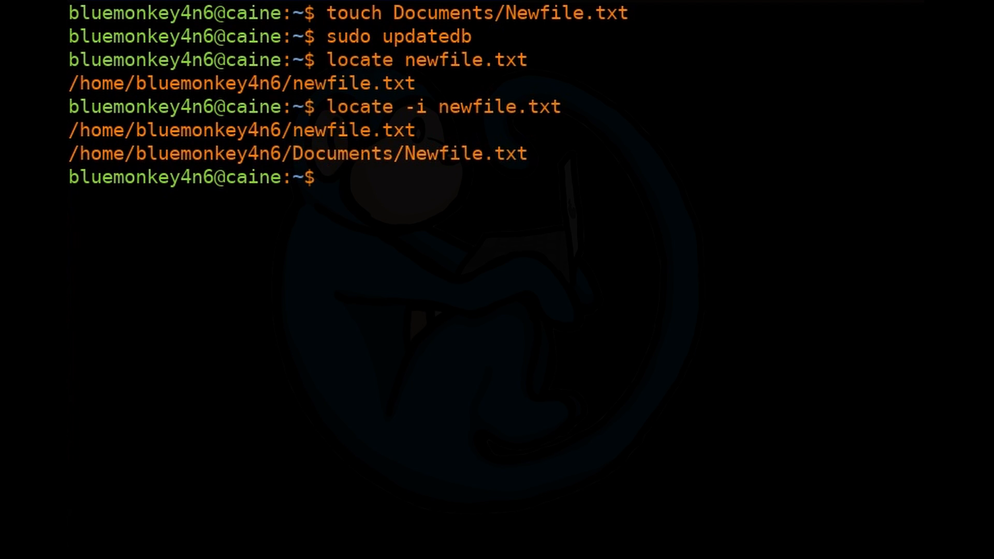
- Count the matching newfile.txt entries with locate -c
type("locate -c newf")
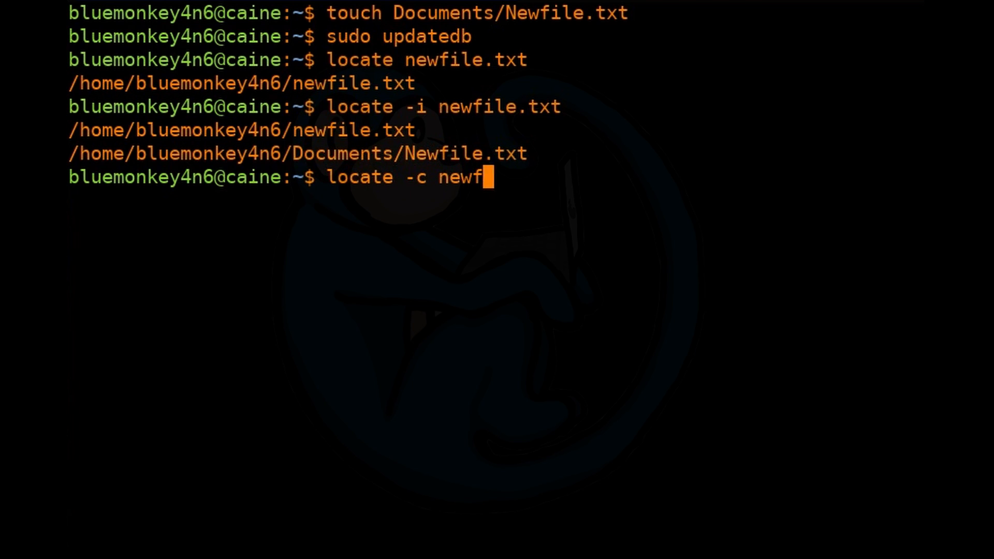
type("ile.t")
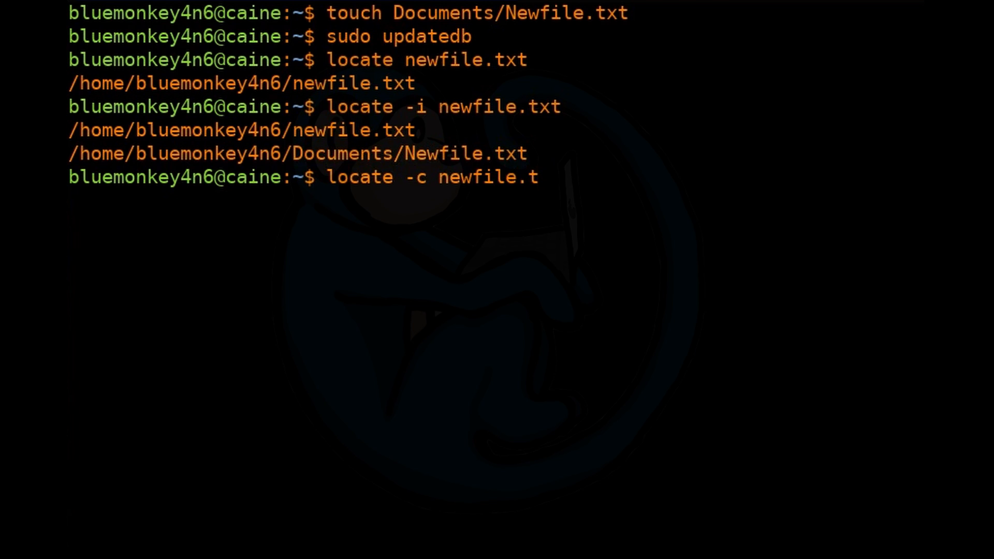
type("xt")
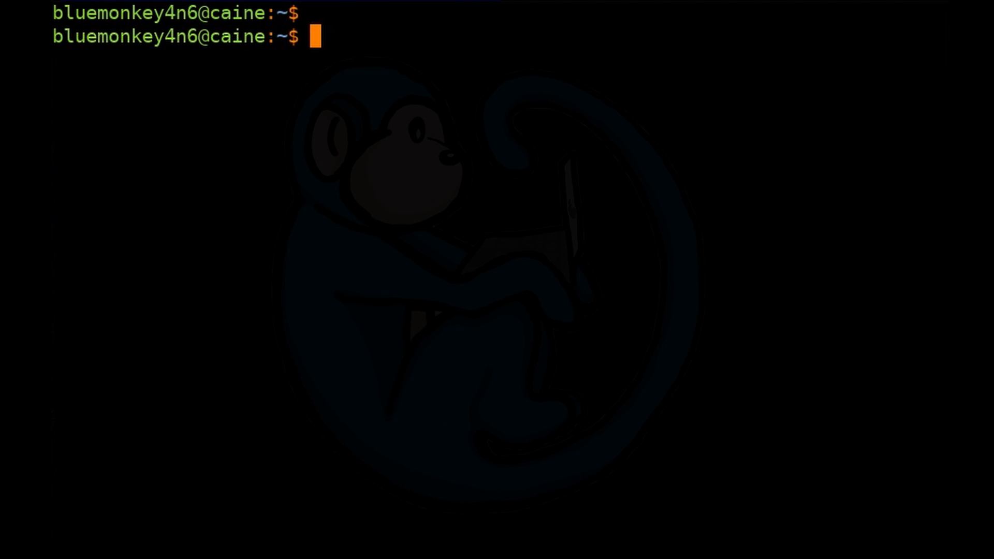
- List every indexed path for lsusb with locate lsusb
type("lo")
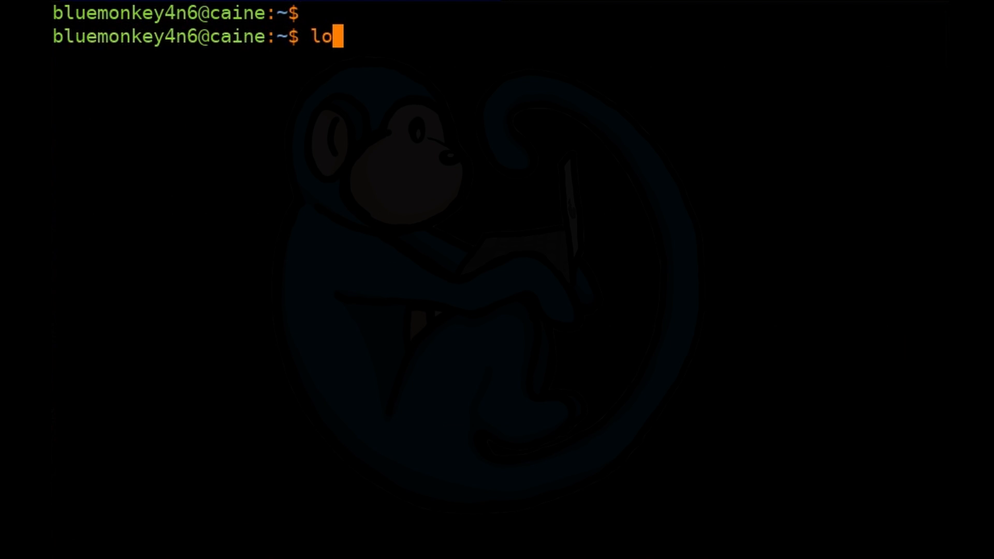
type("cate lsusb")
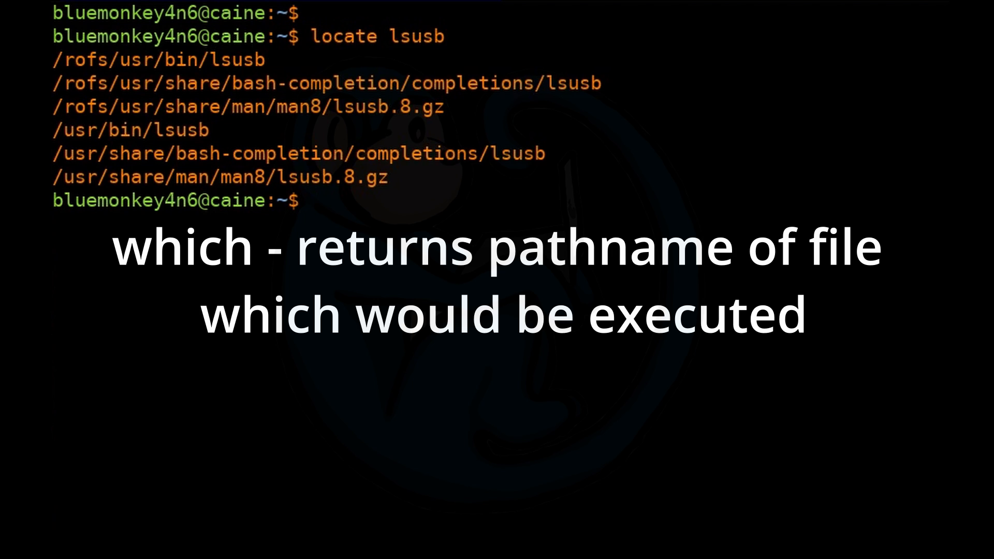
- Show which lsusb binary would be executed using which lsusb
type("whi")
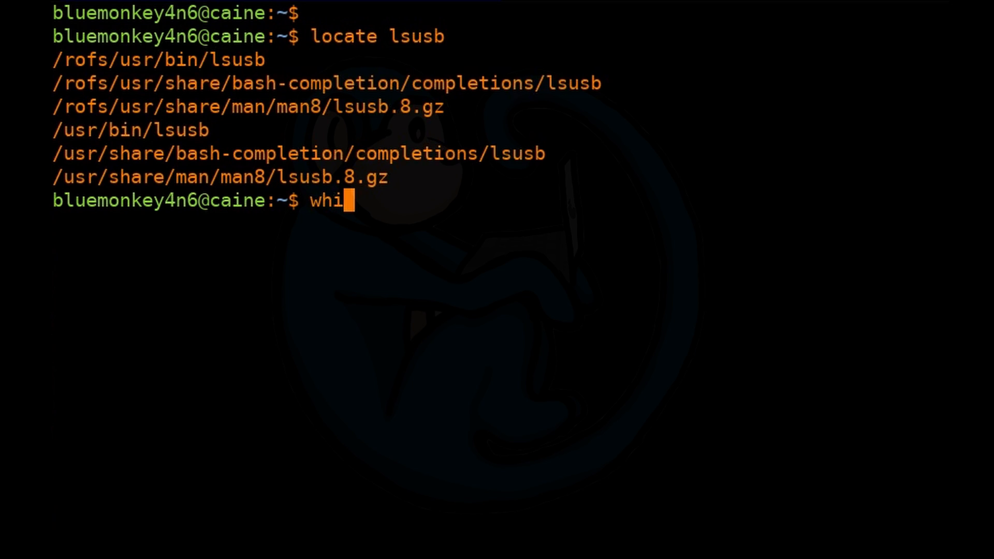
type("ch")
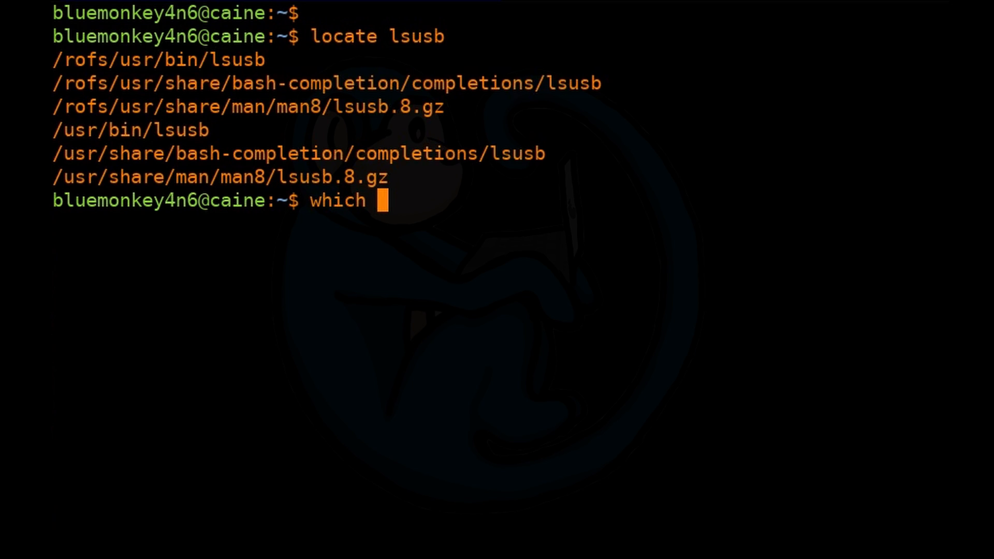
type("lsu")
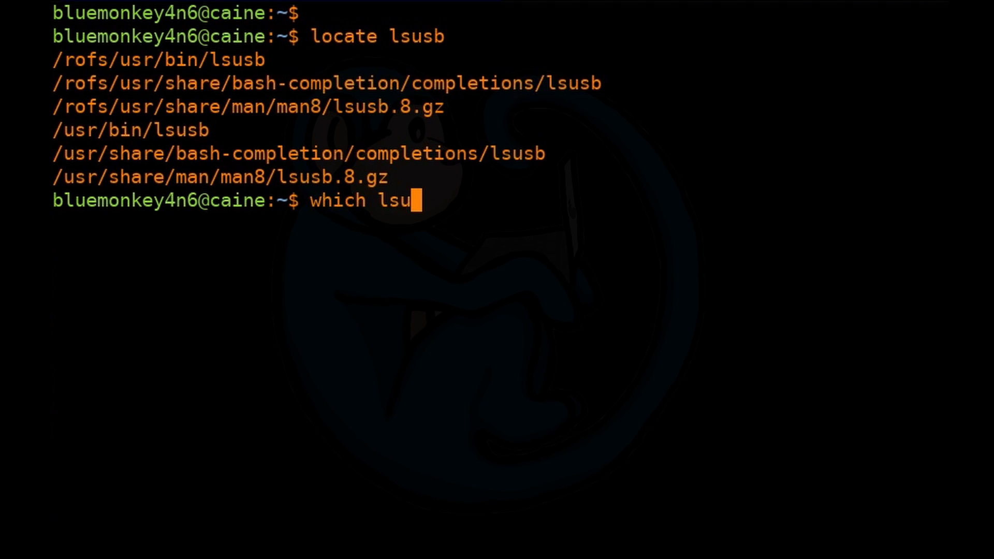
type("sb")
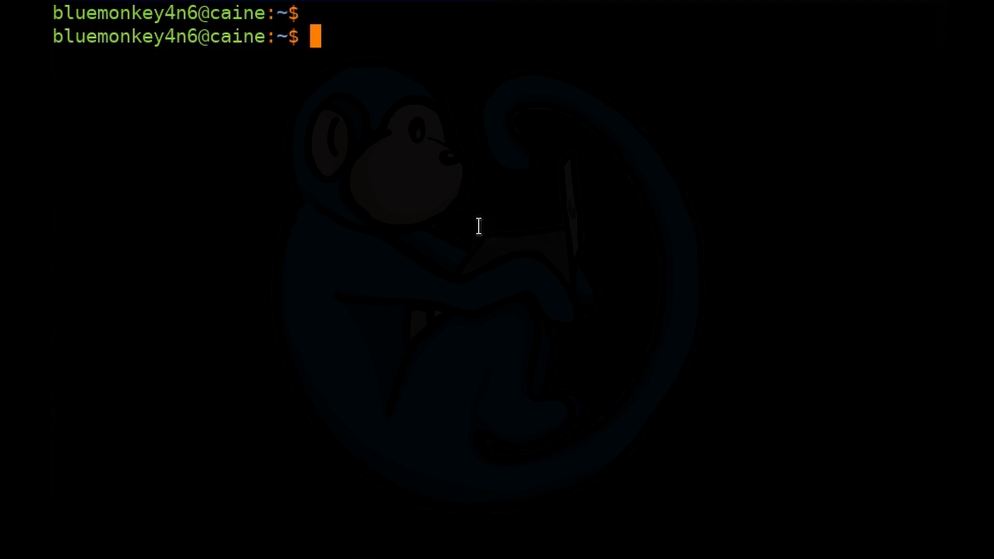
- Return to the home folder and find newfile.txt by name there
type("c")
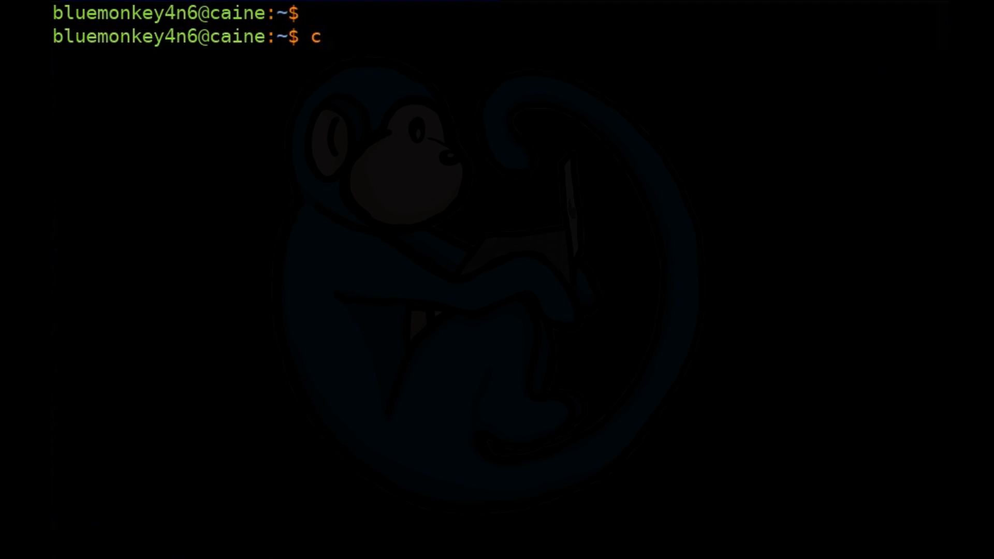
type("d")
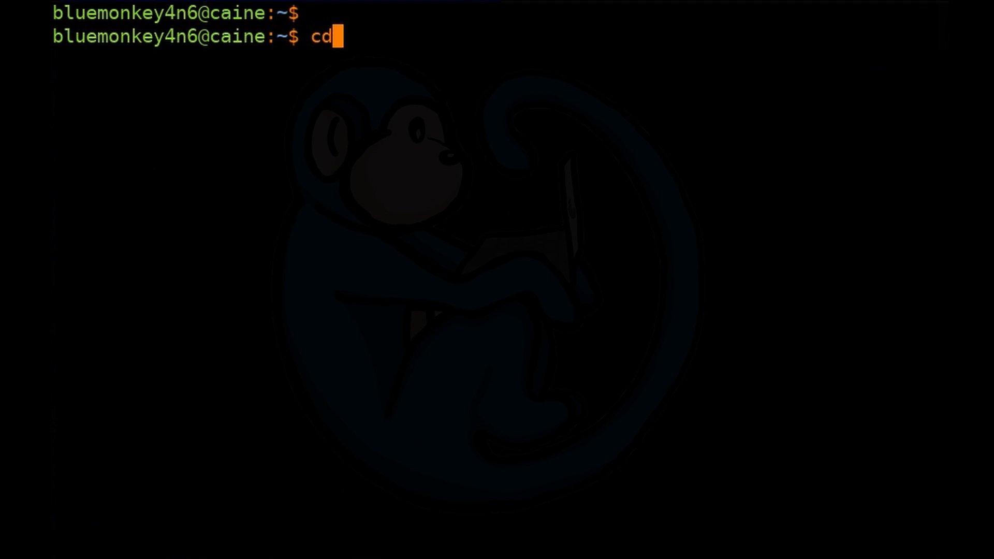
type("find -name")
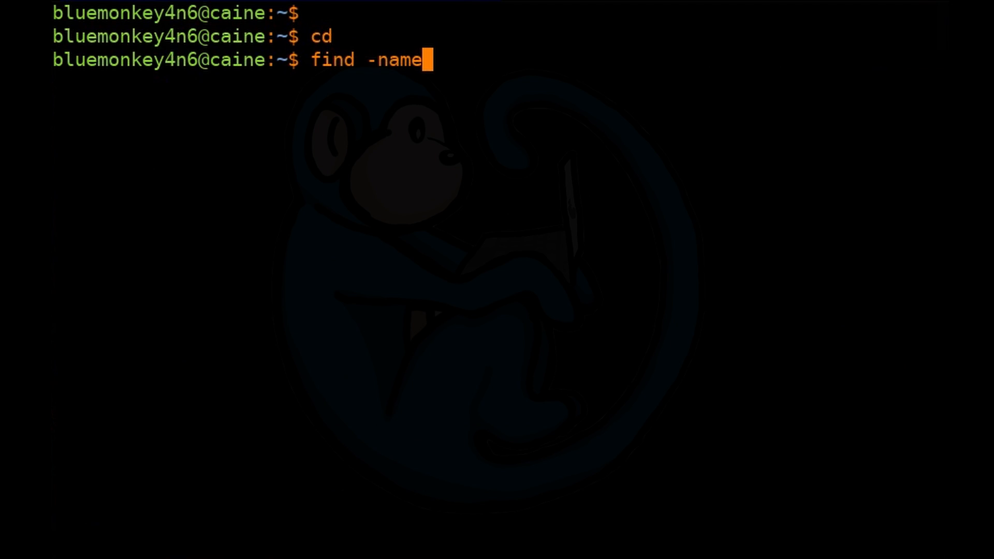
type("newfile")
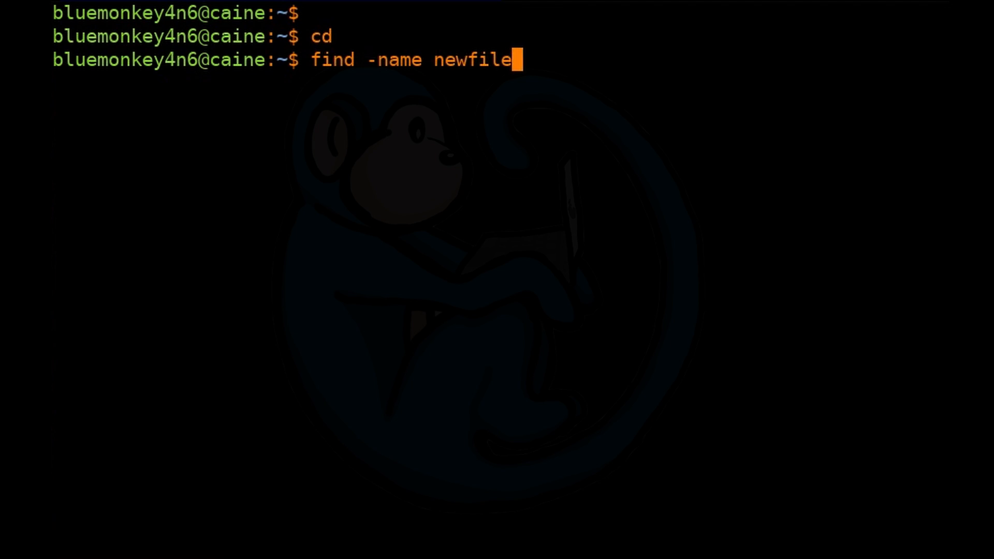
key("Return")
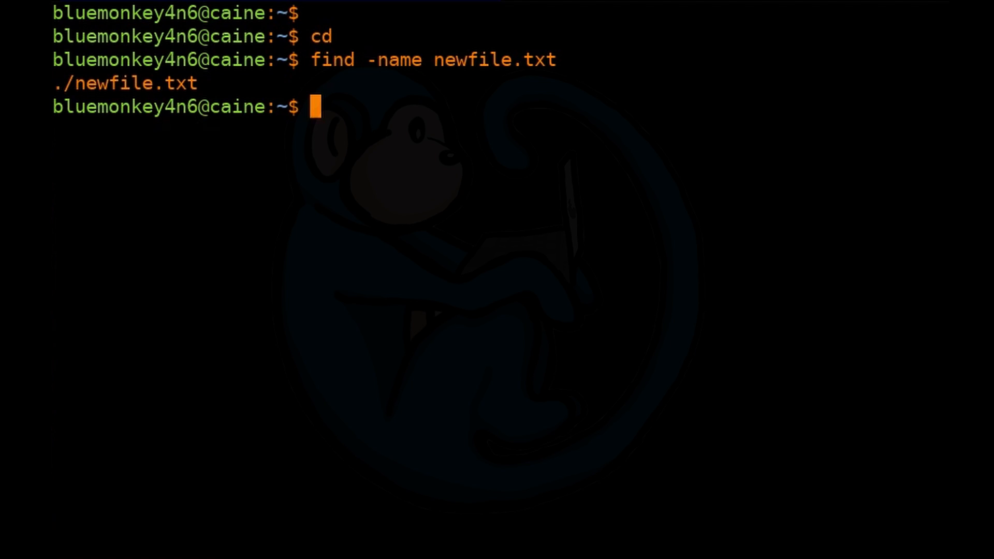
- From Desktop, rerun the search, then find newfile.txt within the home directory via ~
type("cd Desktop/")
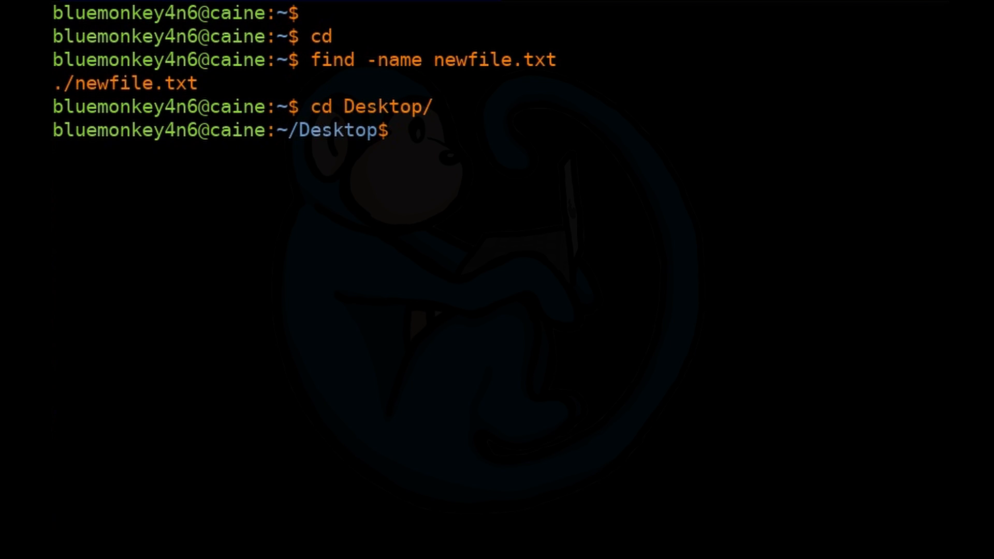
type("find -name newfile.txt")
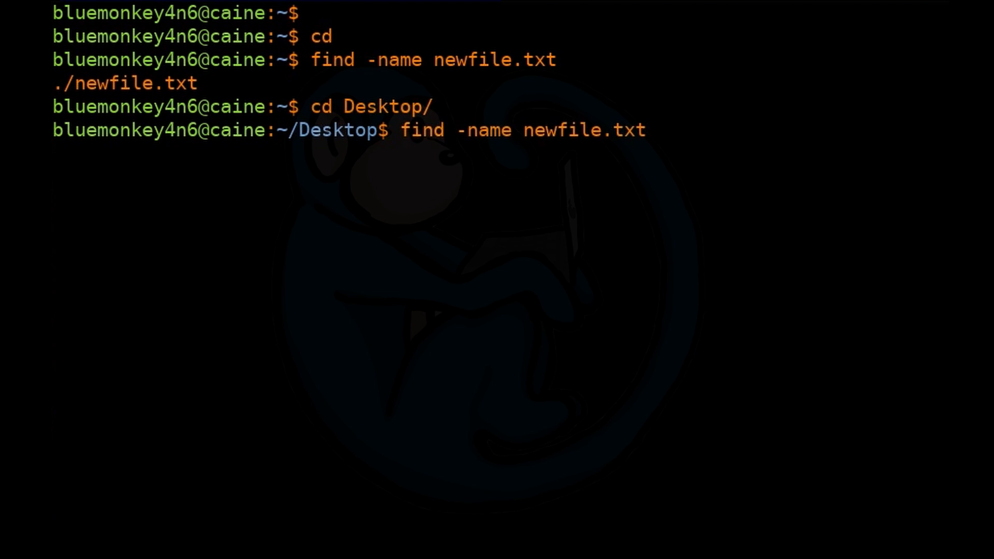
key("Return")
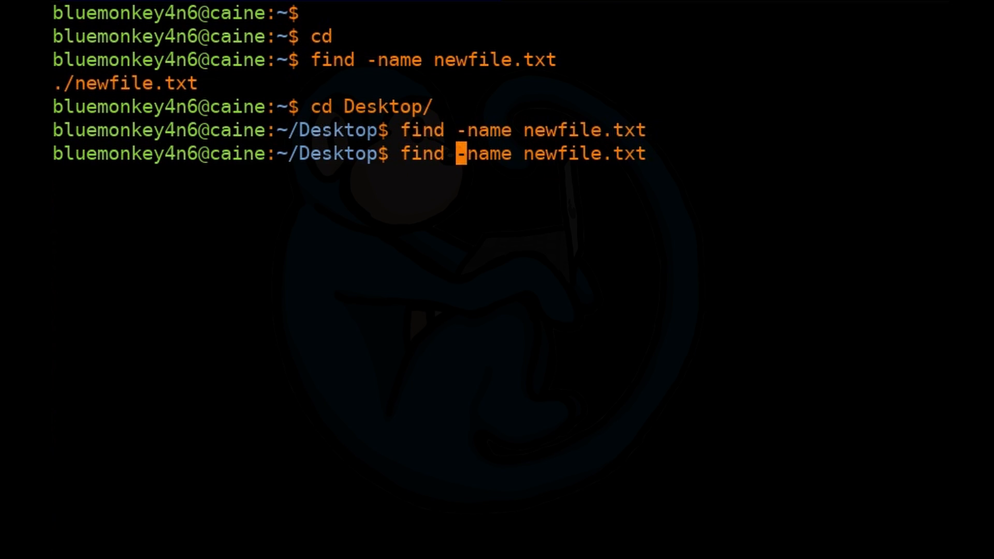
type("~")
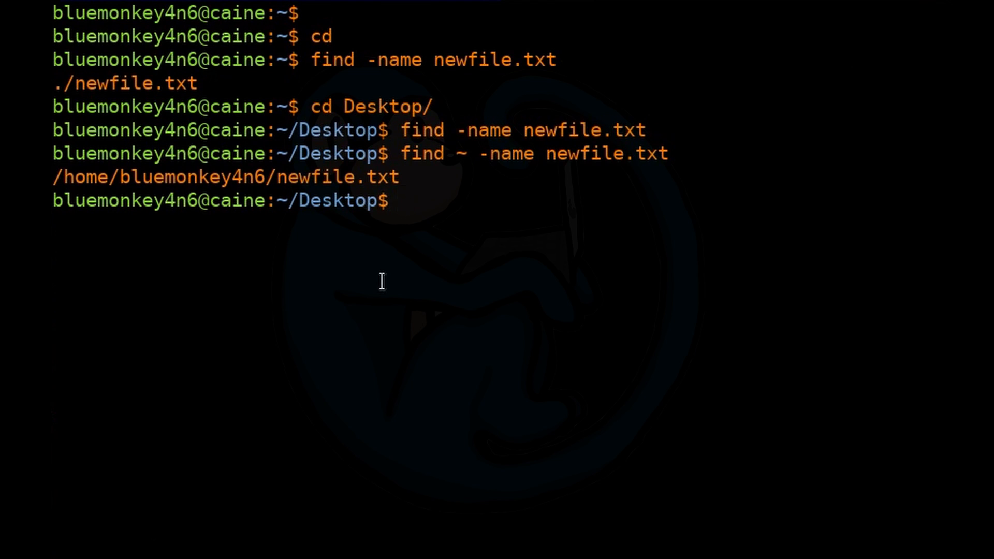
- Begin a find for .bash_history across /home and /root
type("find /h")
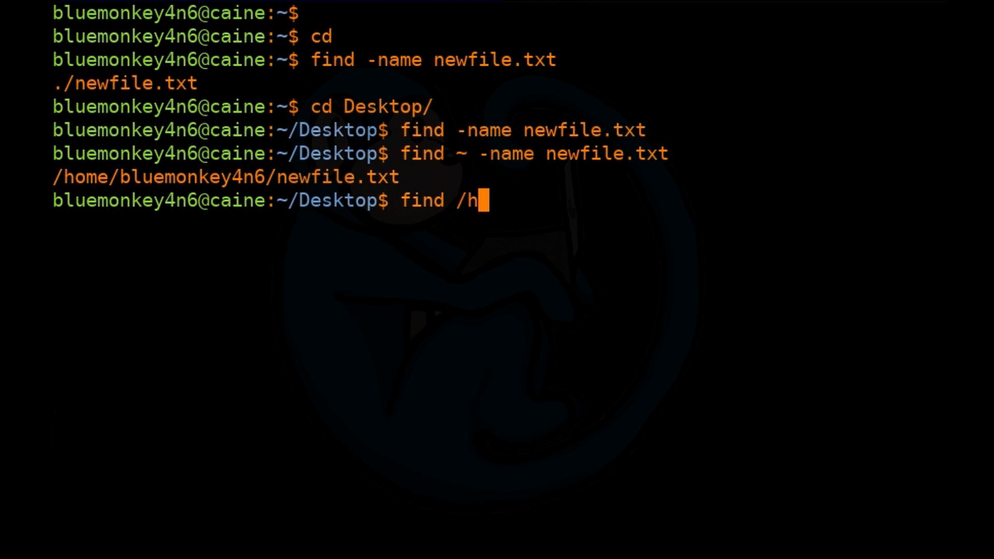
type("ome /r")
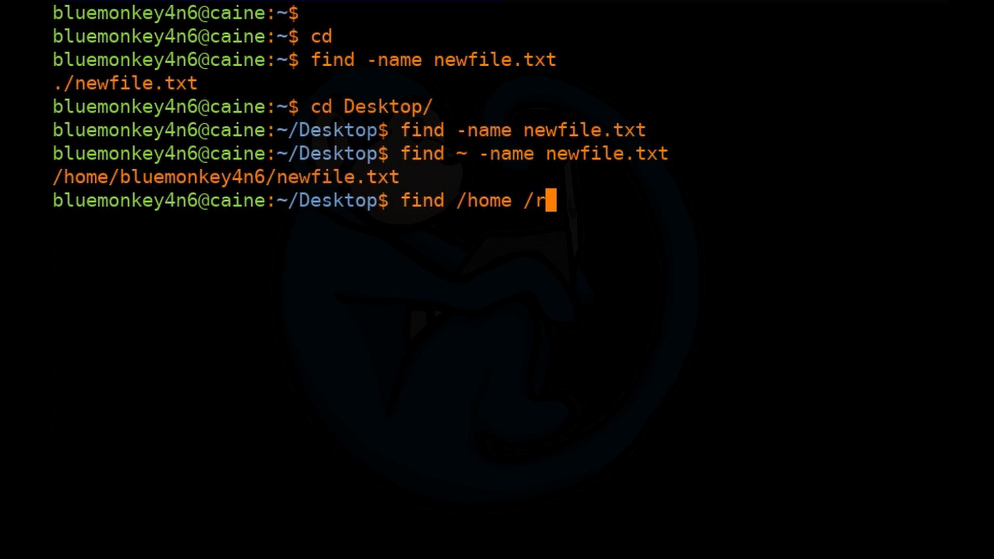
type("oot -n")
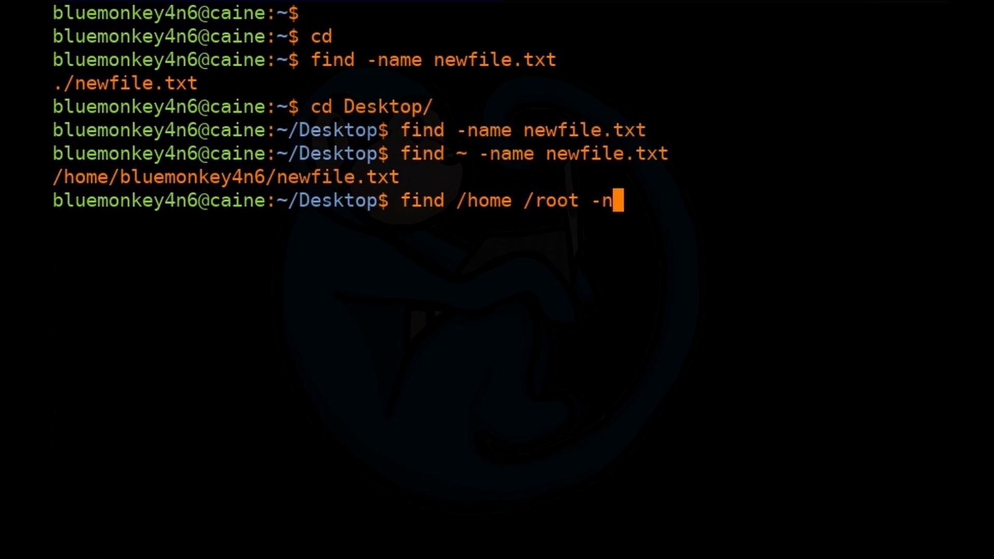
type("a")
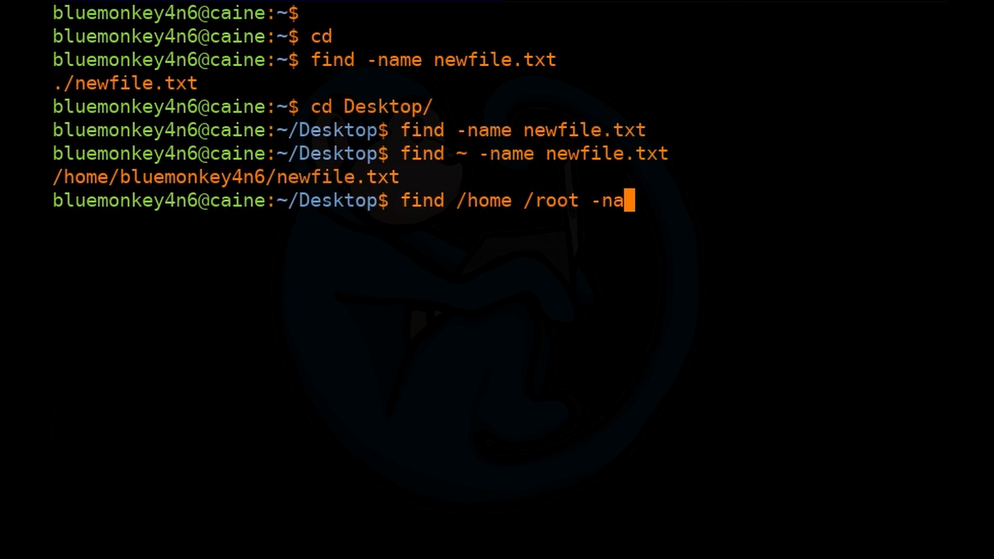
type("me .bash_")
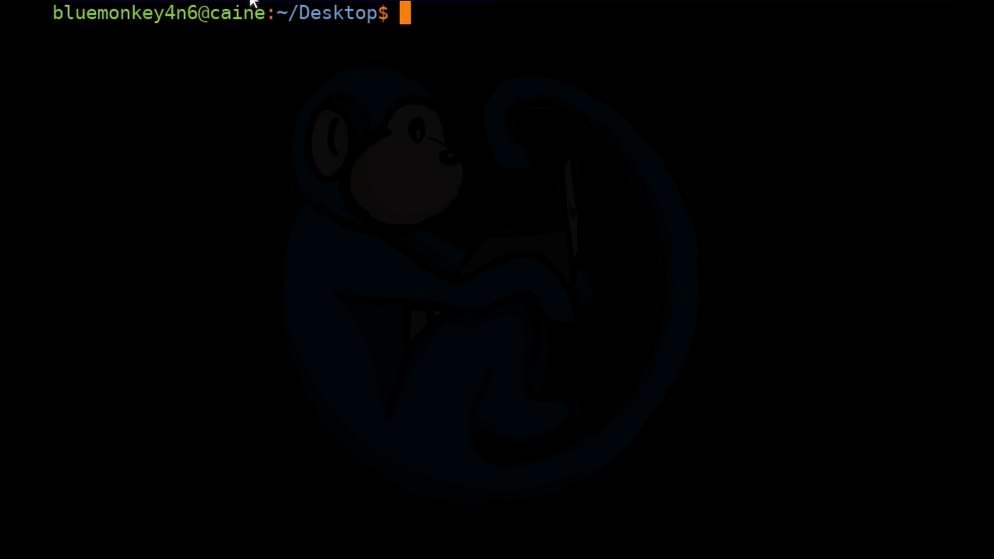
- Compose a sudo find for .bash_history across /home and /root
type("find /home /root -name .bash_history")
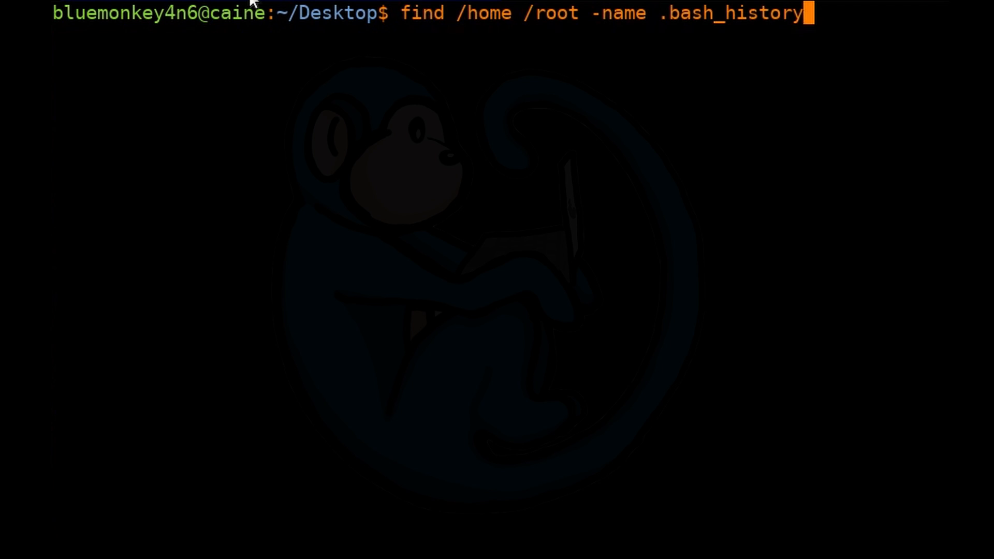
type("sudo")
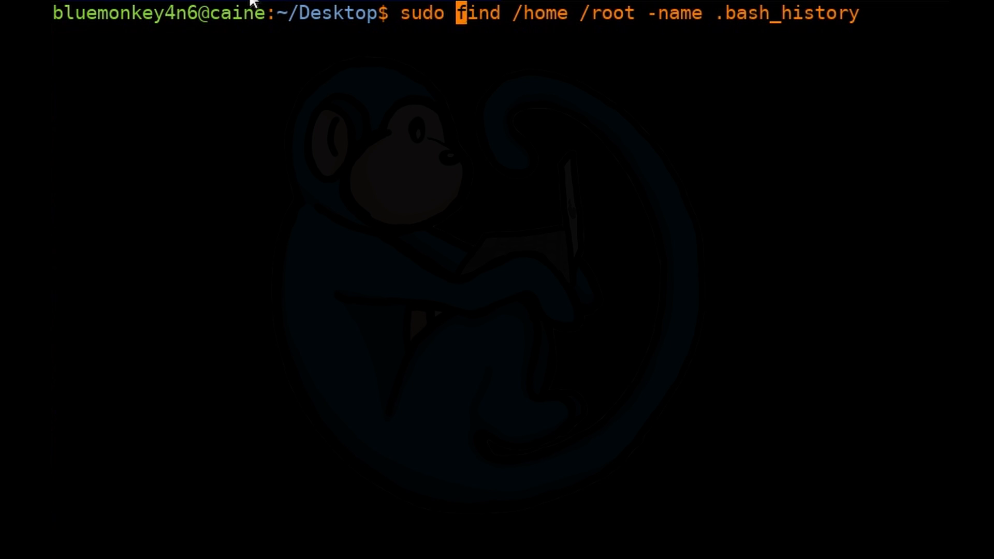
mouse_move(398, 313)
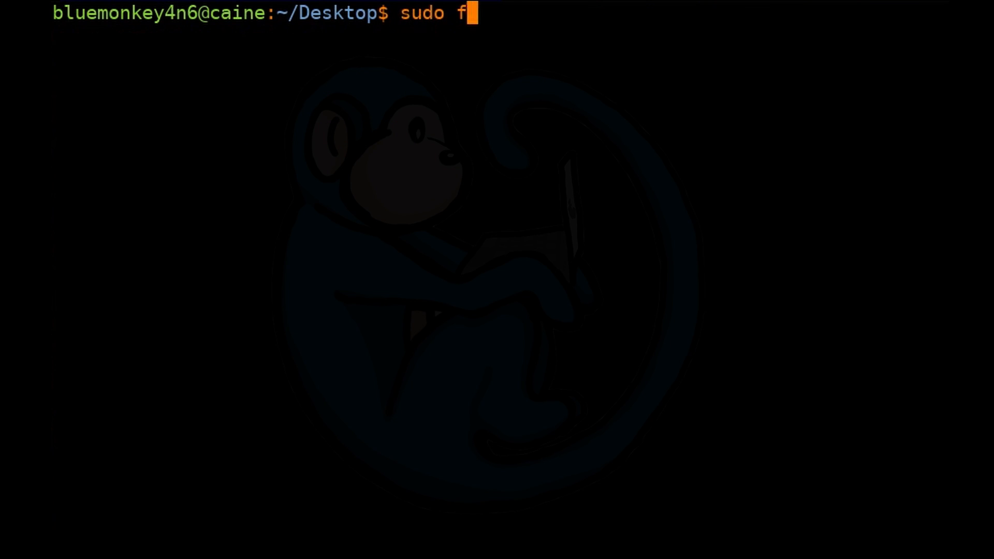
- Search the whole system for *.jpg files with sudo find and scroll the results
type("ind / -")
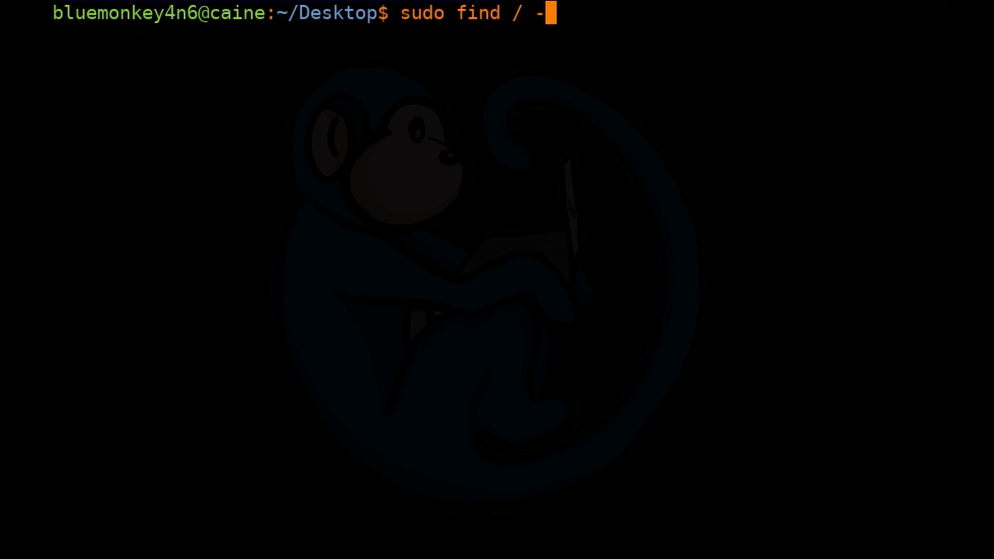
type("name *.jpg")
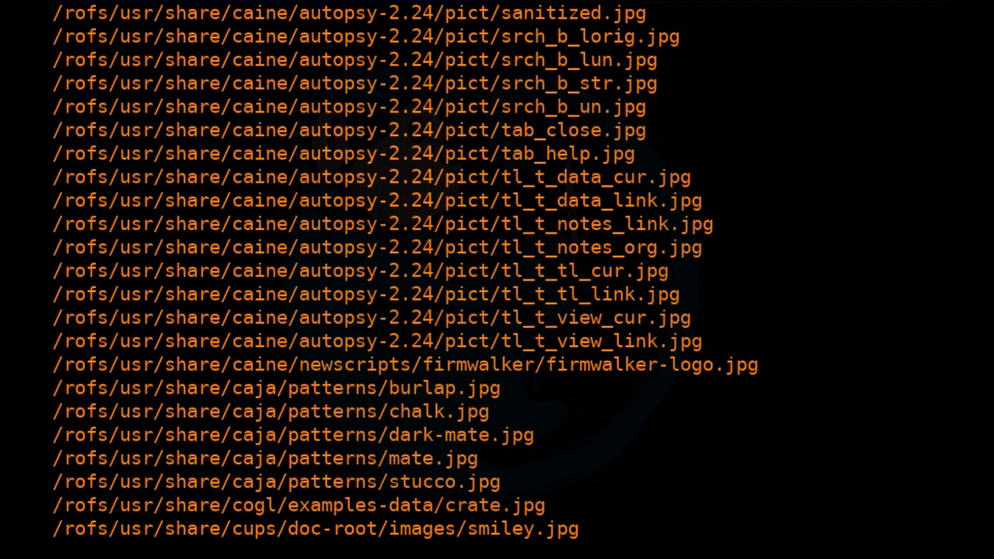
scroll("down", 3)
type("sudo find / -name *.jpg -size +1M")
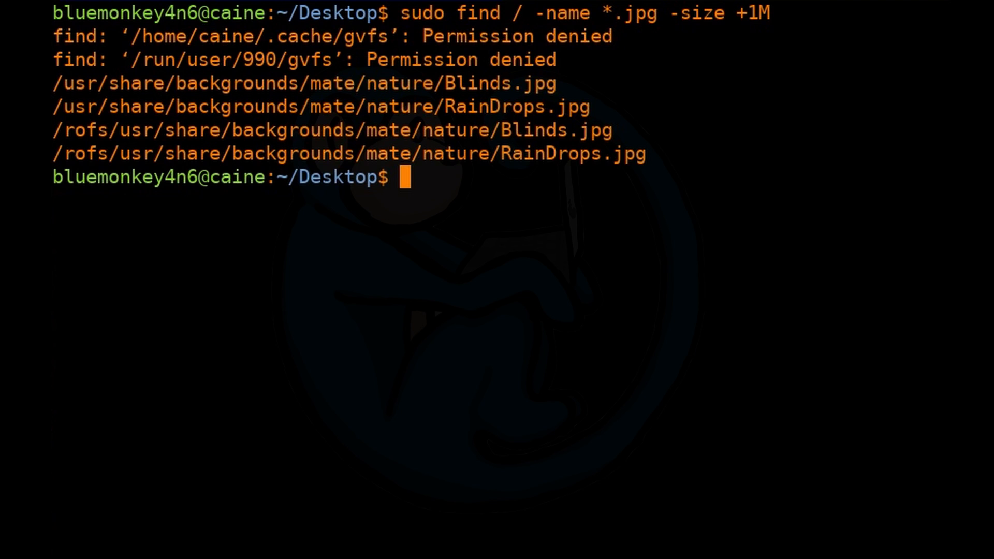
- Recall the large-jpg find and add -exec ls -lh {} \; to list details of each
key("Up")
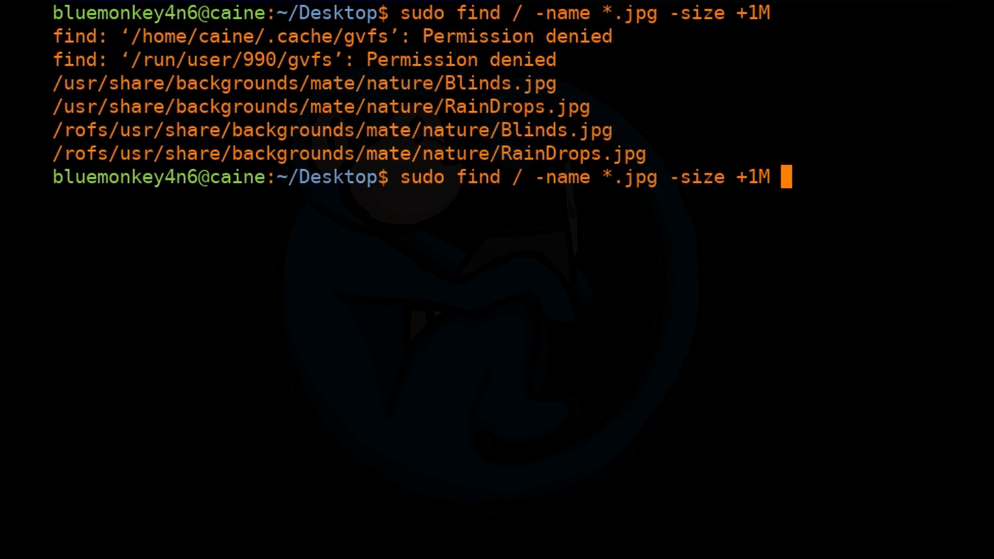
type("-ex")
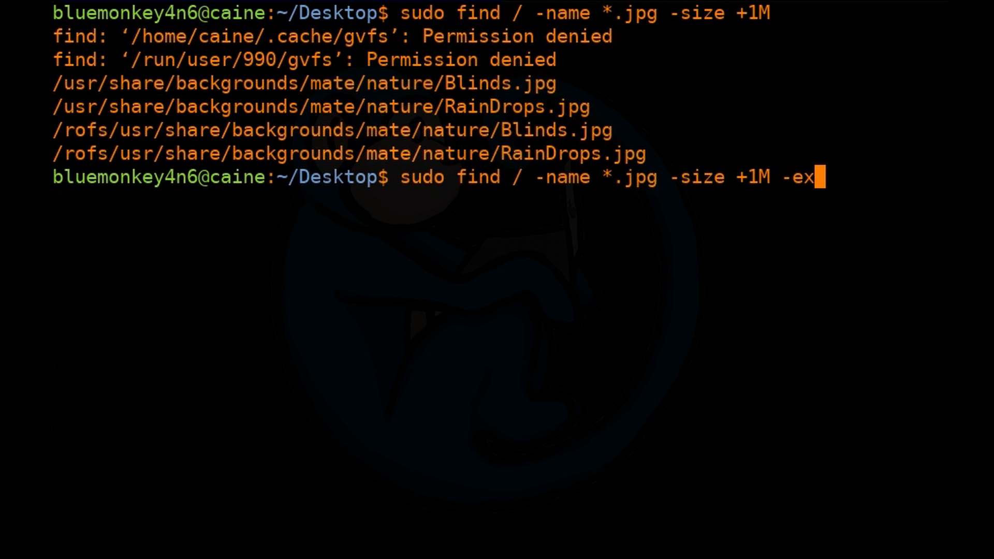
type("c")
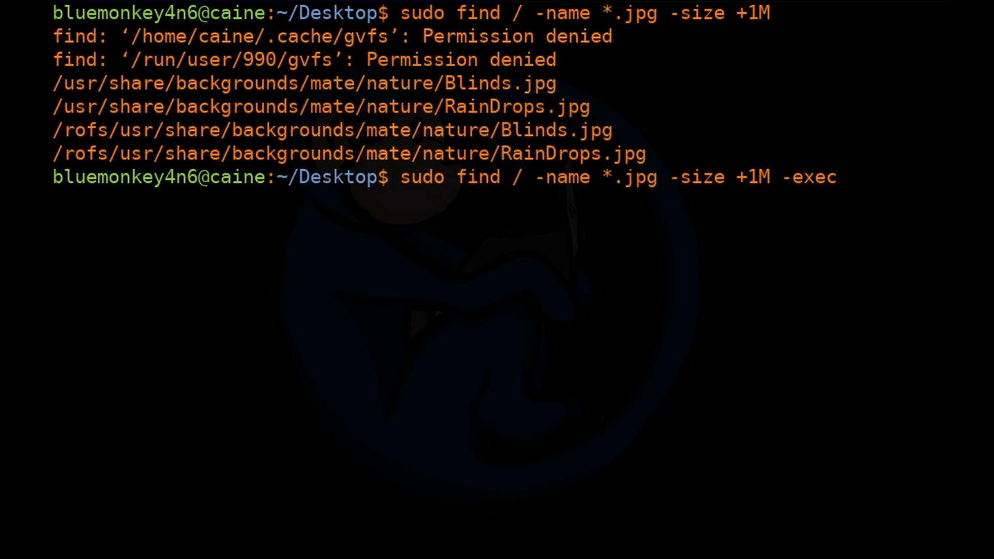
type("ls")
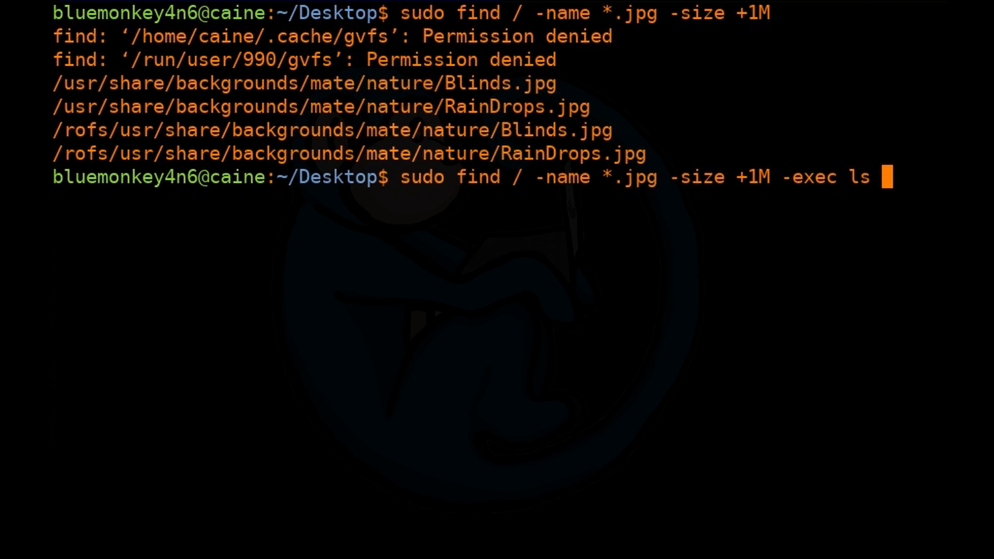
type("-lh")
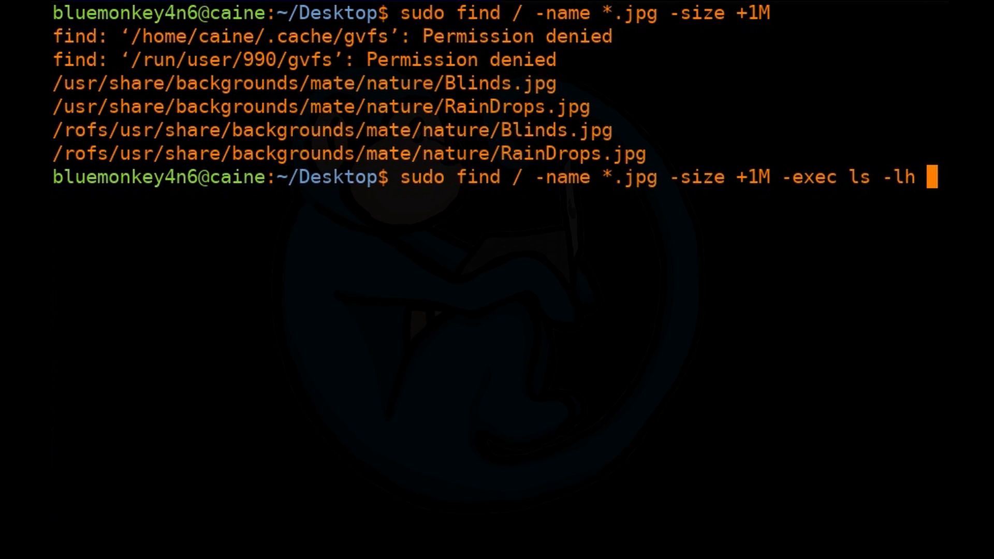
type("{}")
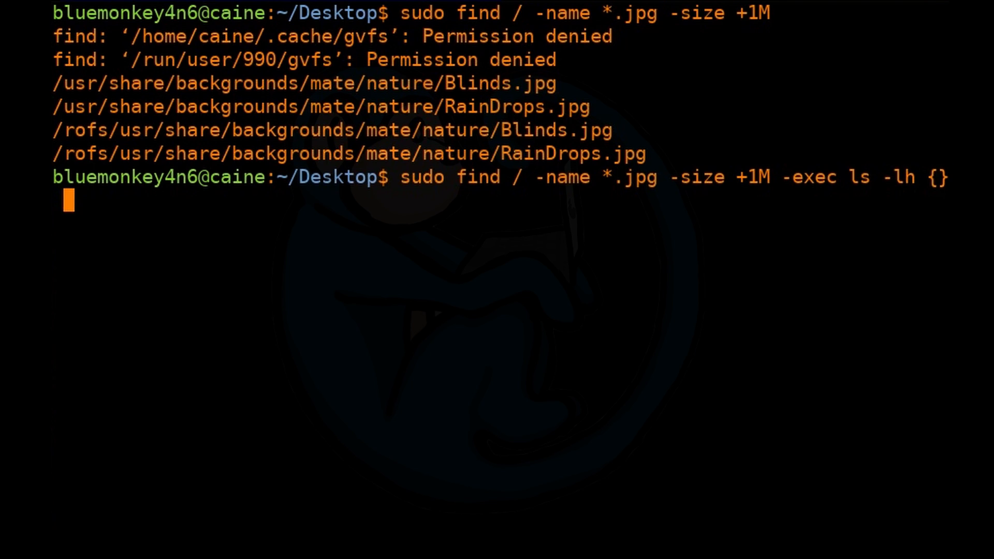
type("\\;")
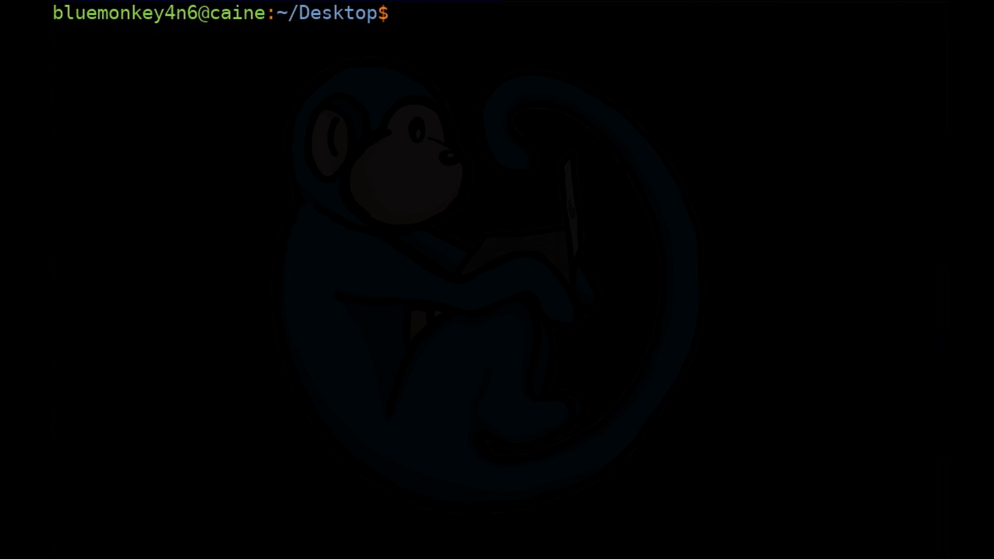
- Compose sudo find / -name *.jpg -size +1M for JPEGs over 1 MB
type("sudo")
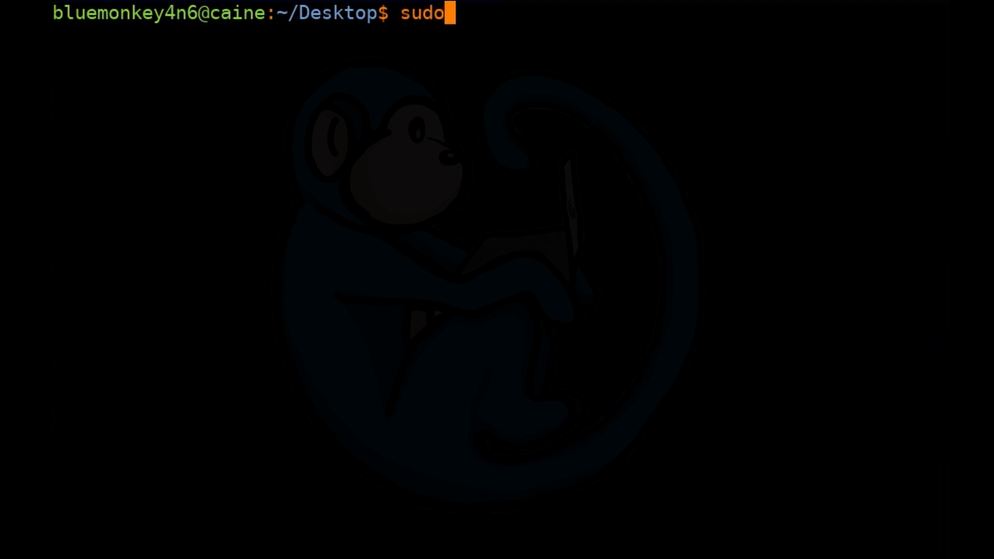
type("find /")
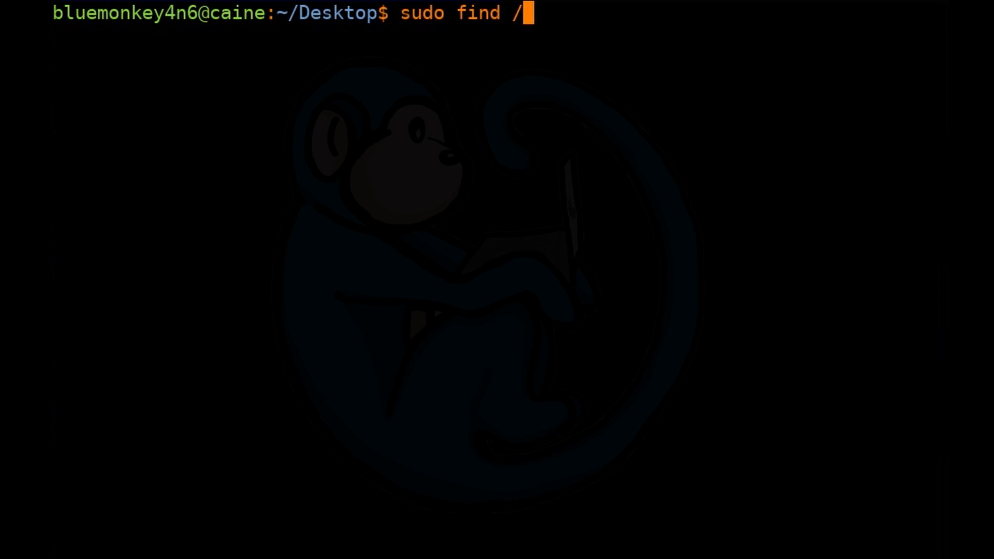
type("-name")
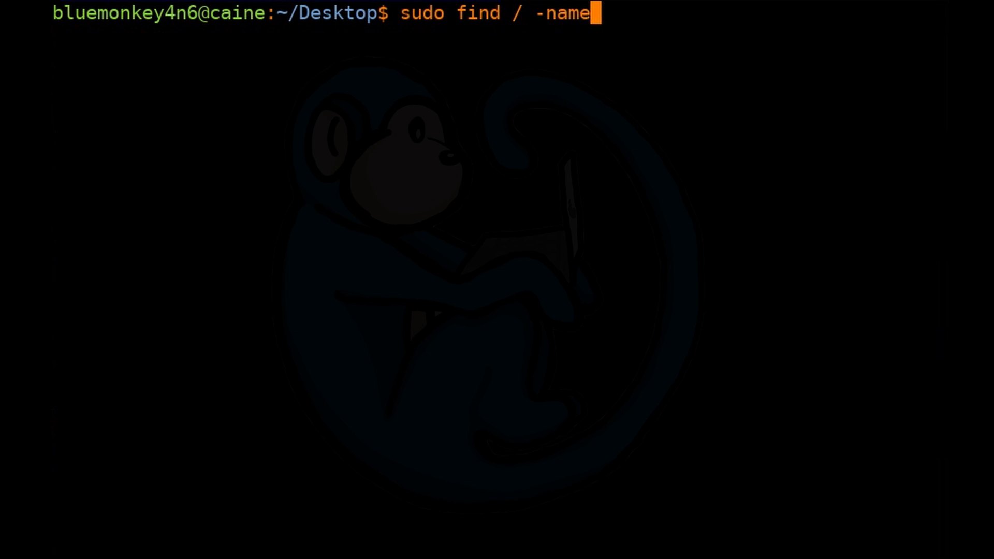
type("*.jp")
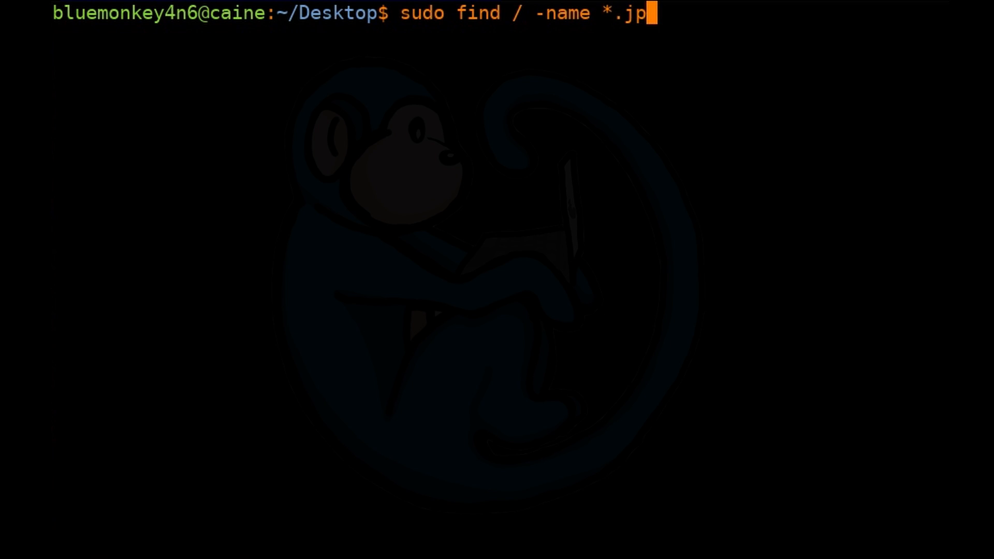
type("g -s")
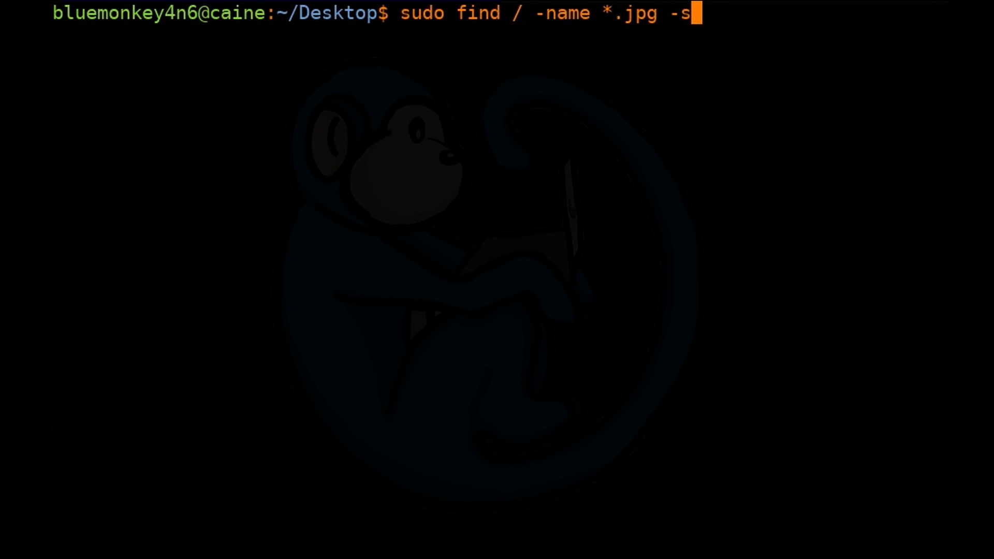
type("ize +1")
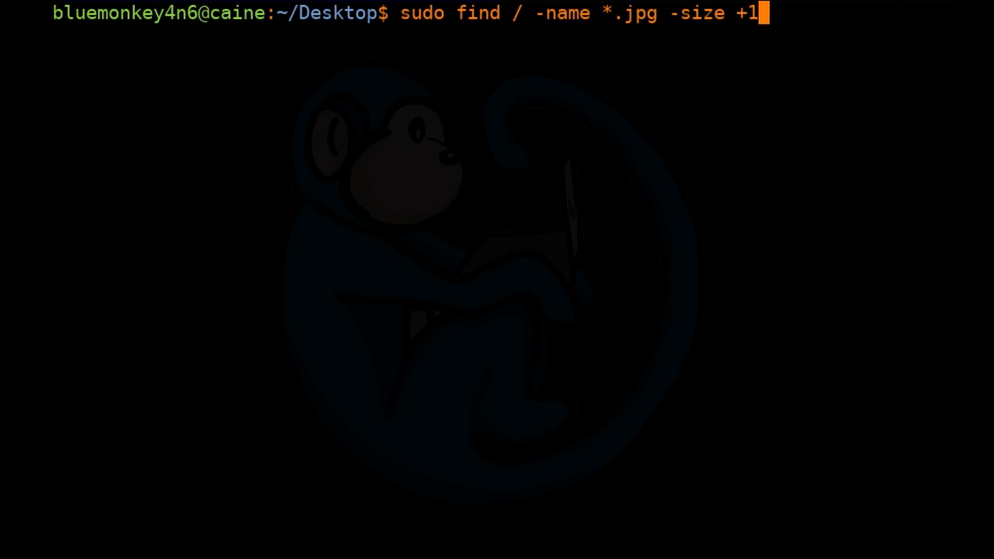
type("M")
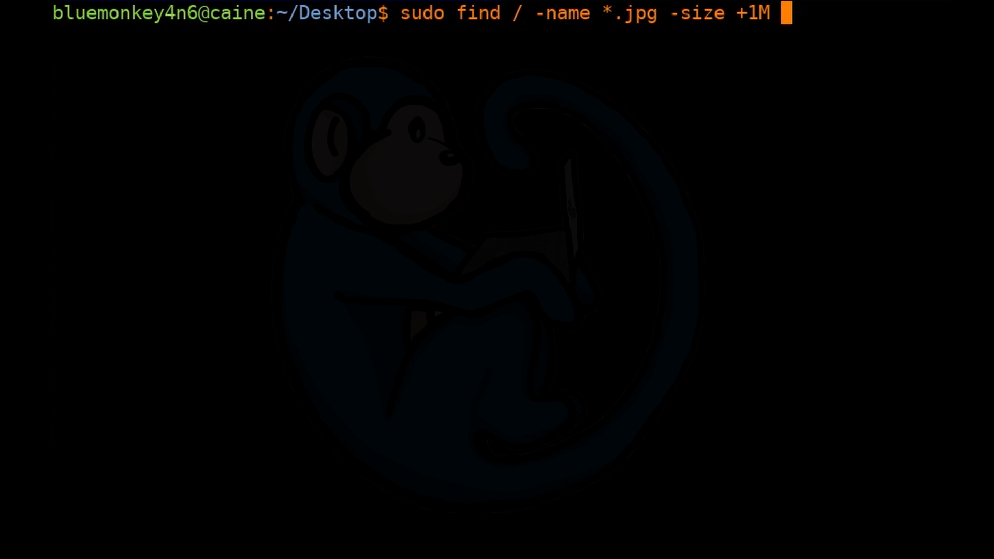
- Hash each match with -exec md5sum {} \; and redirect the output to /tmp/md5sum.txt
type("-")
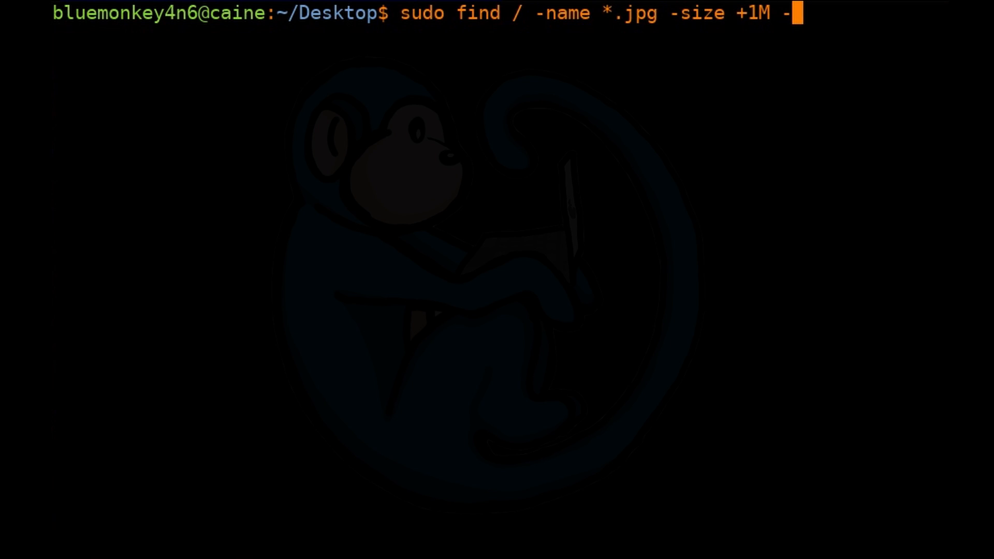
type("exe")
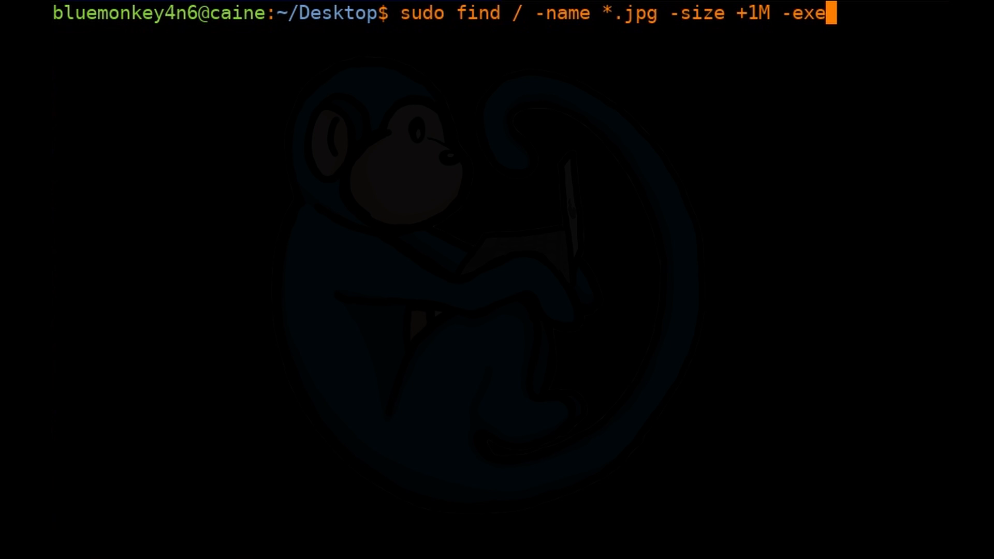
type("c")
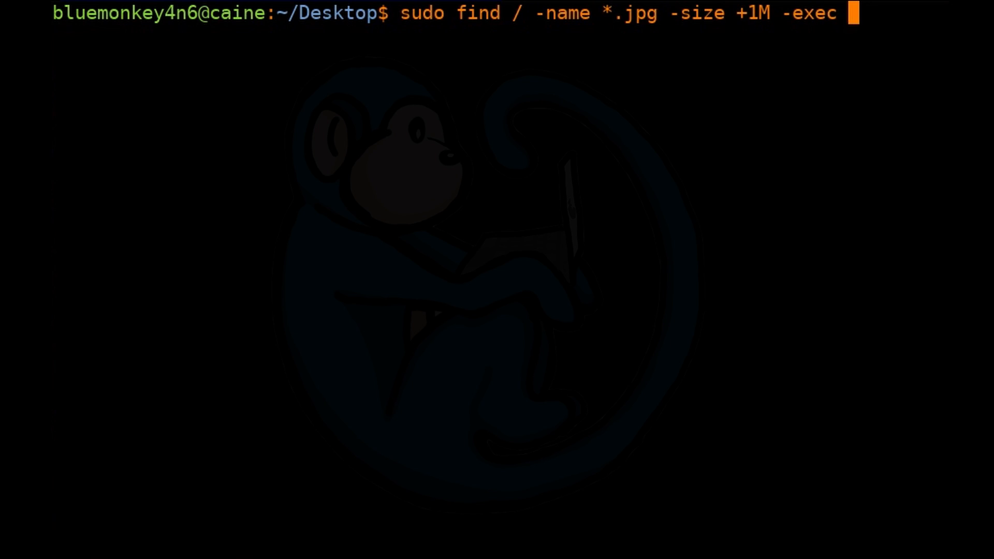
type("md5sum")
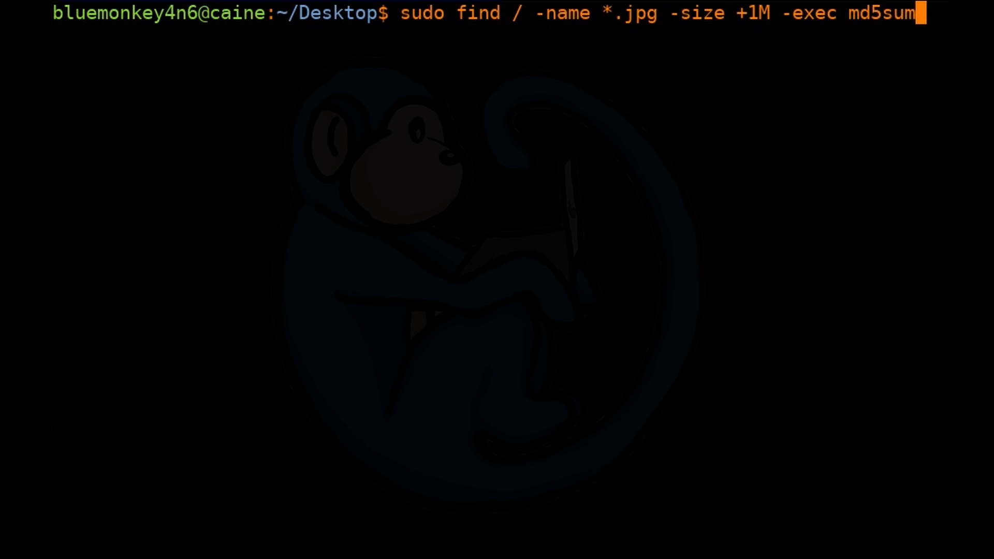
type("{}")
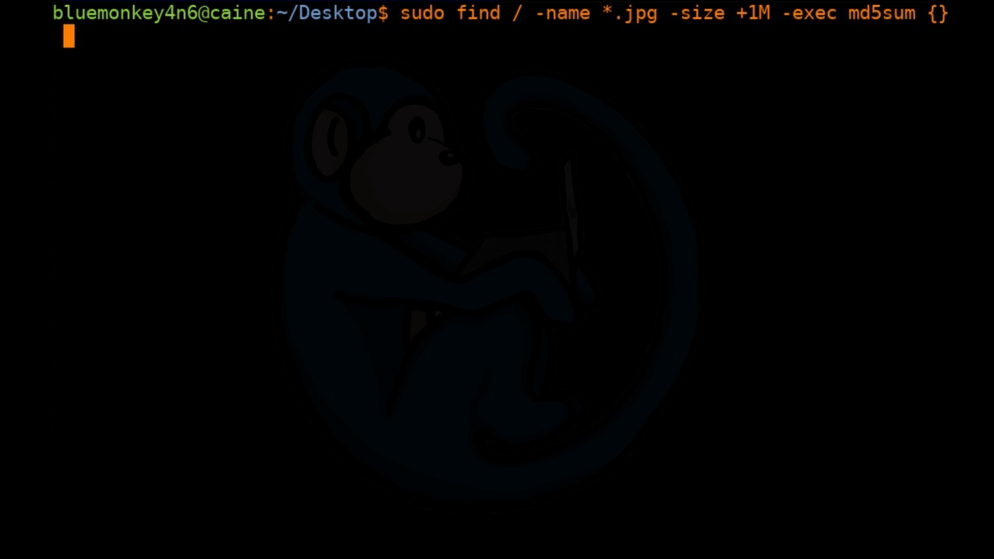
type("\\;")
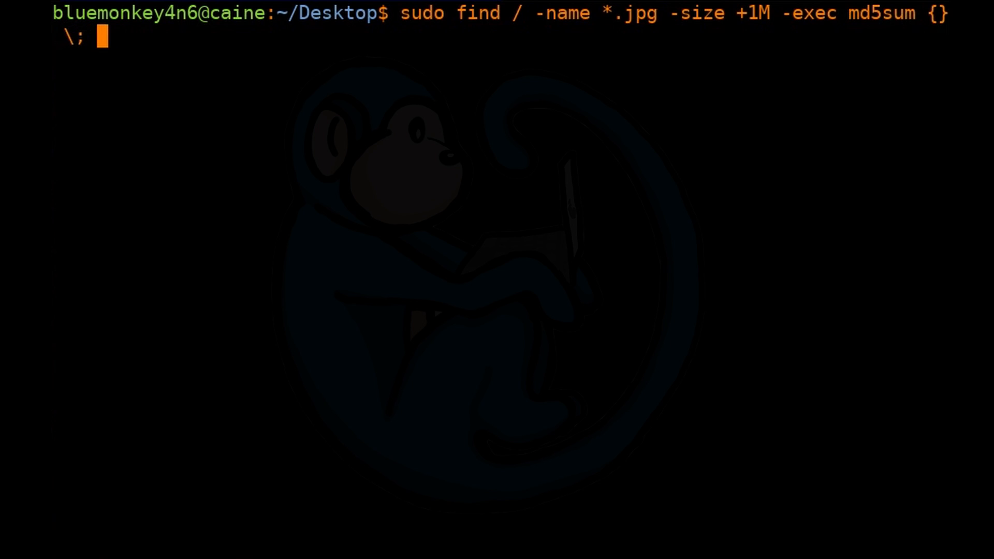
type("> /tmp")
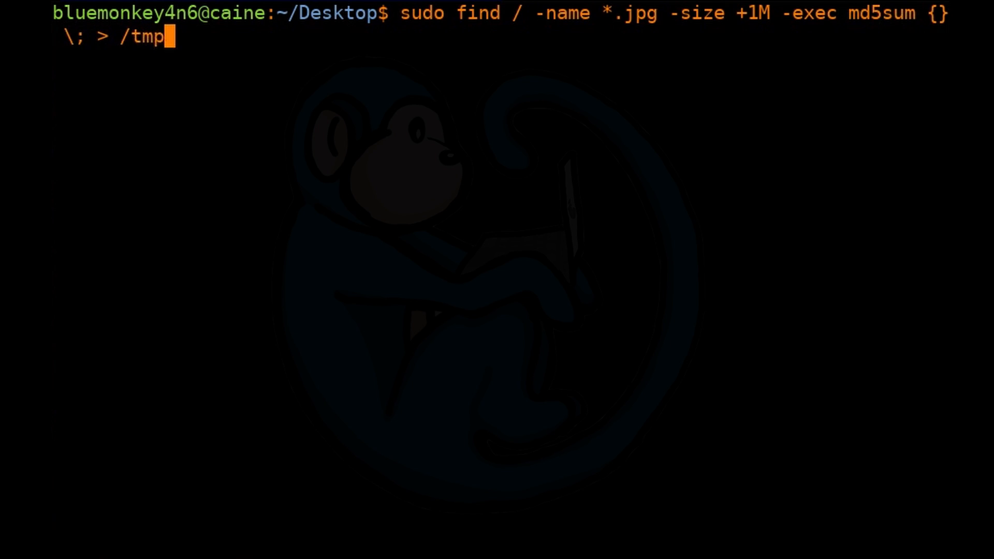
type("/mds")
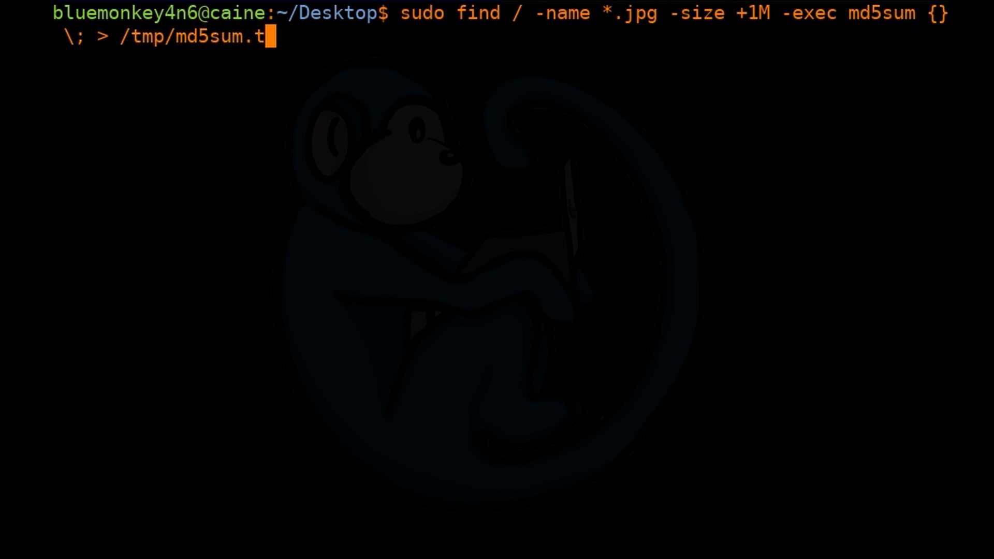
type("xt")
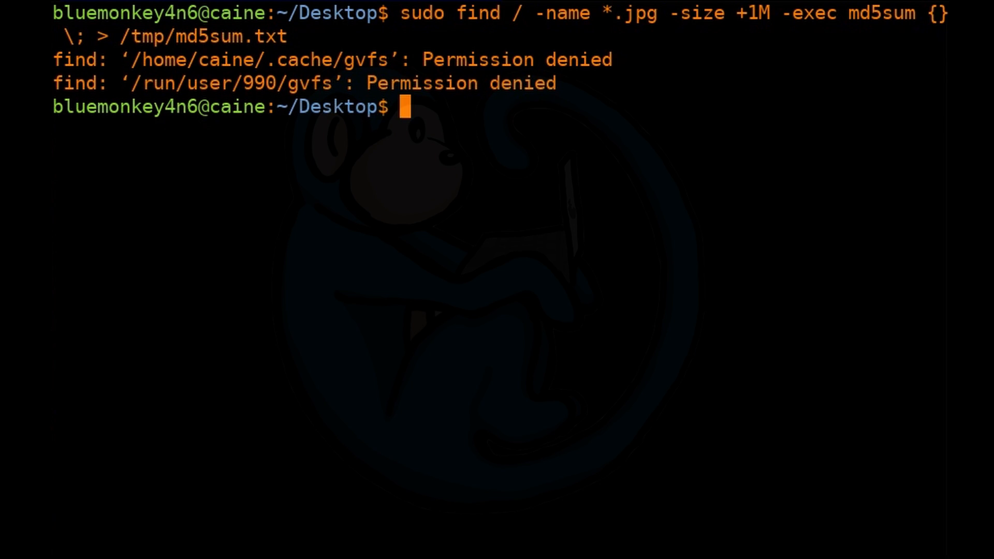
- Page through the saved checksums with more /tmp/md5sum.txt
type("more /t")
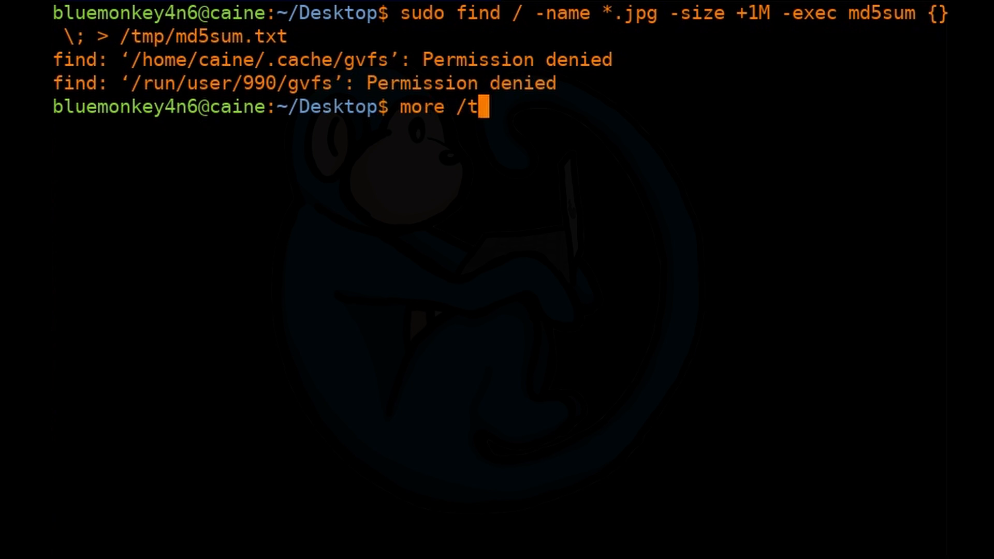
type("mp/md5s")
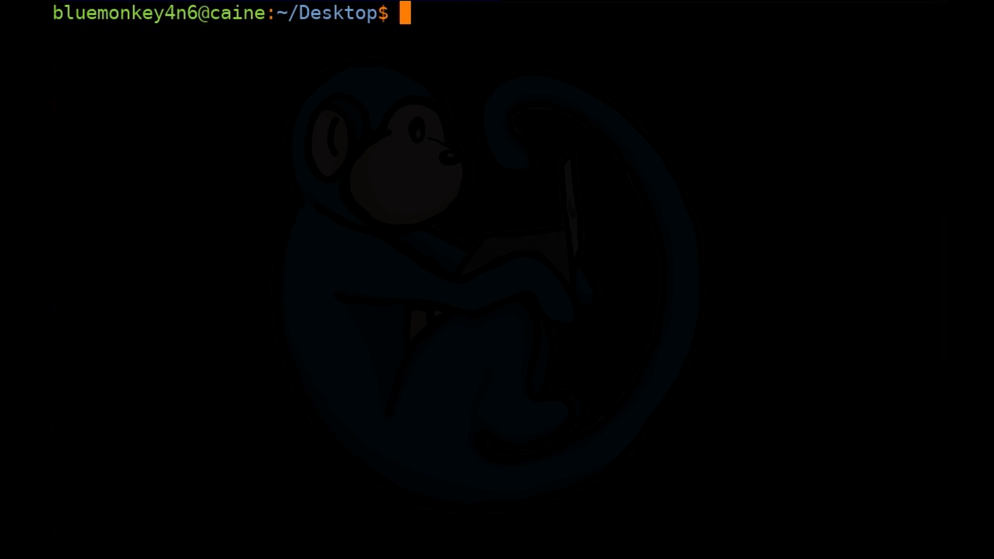
- Pipe 'sudo find / -name *.jpg -size +1M' into 'sudo cpio -pdm /mnt/usb/copies' and run it
type("sudo find / -name *.jpg")
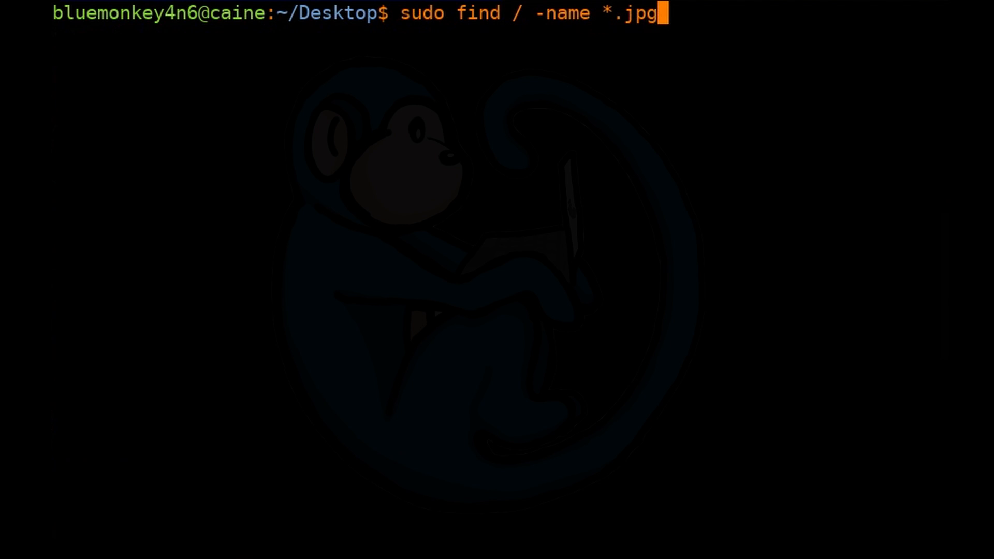
type("-size")
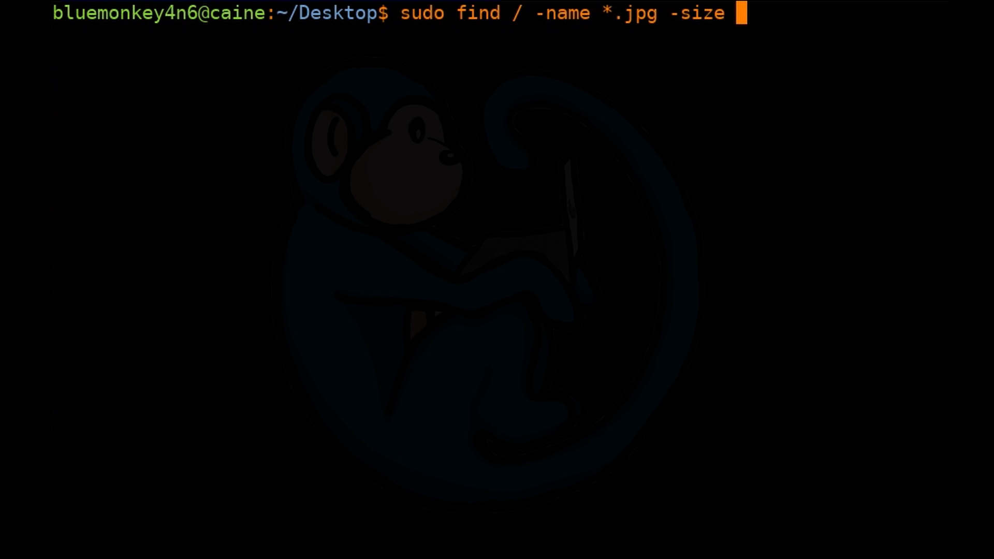
type("+1M")
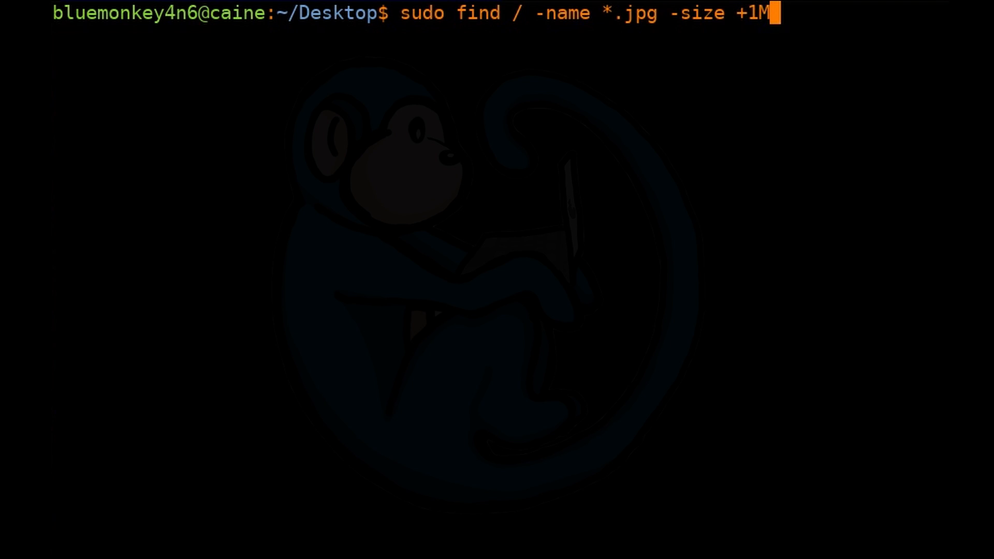
type("|")
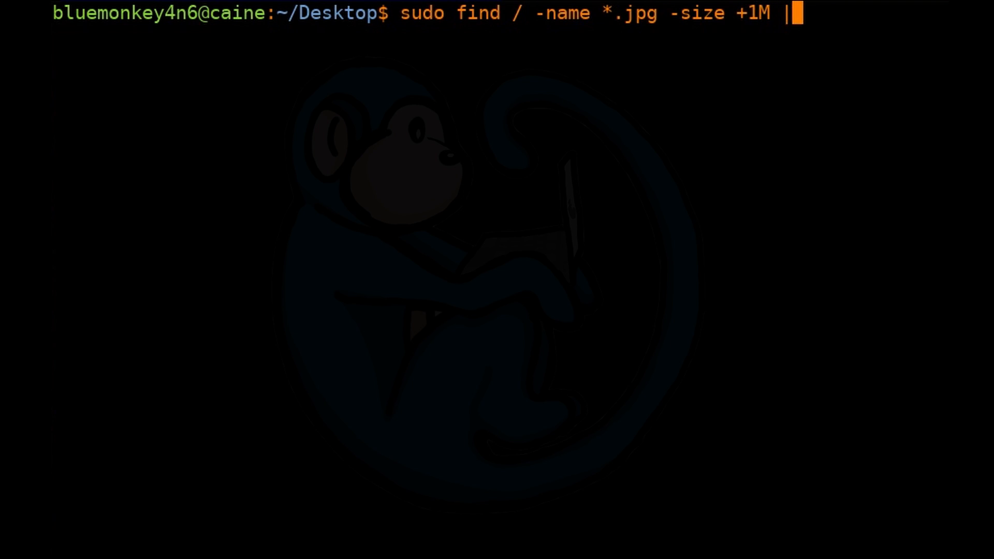
type("cpio")
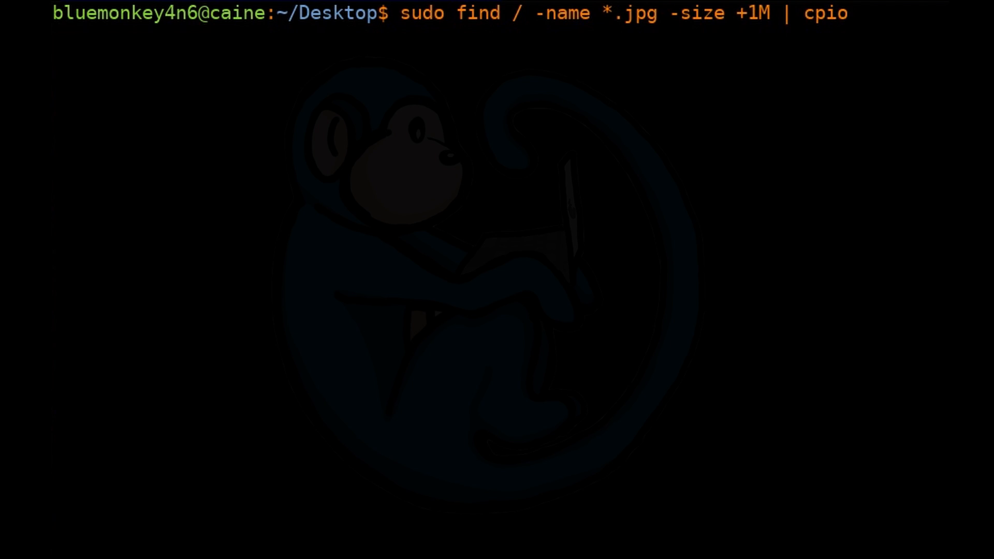
type("-pdm")
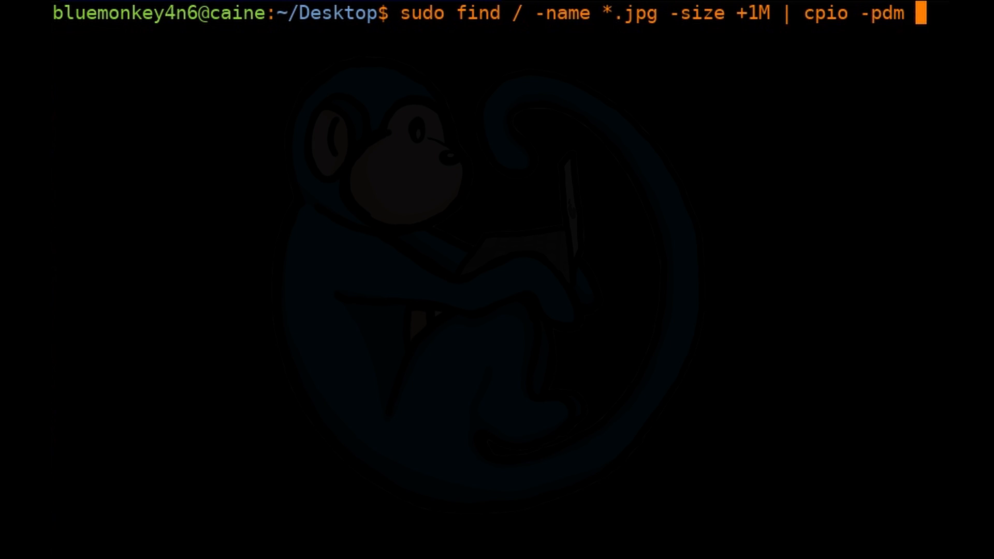
type("/mnt/usb/copies")
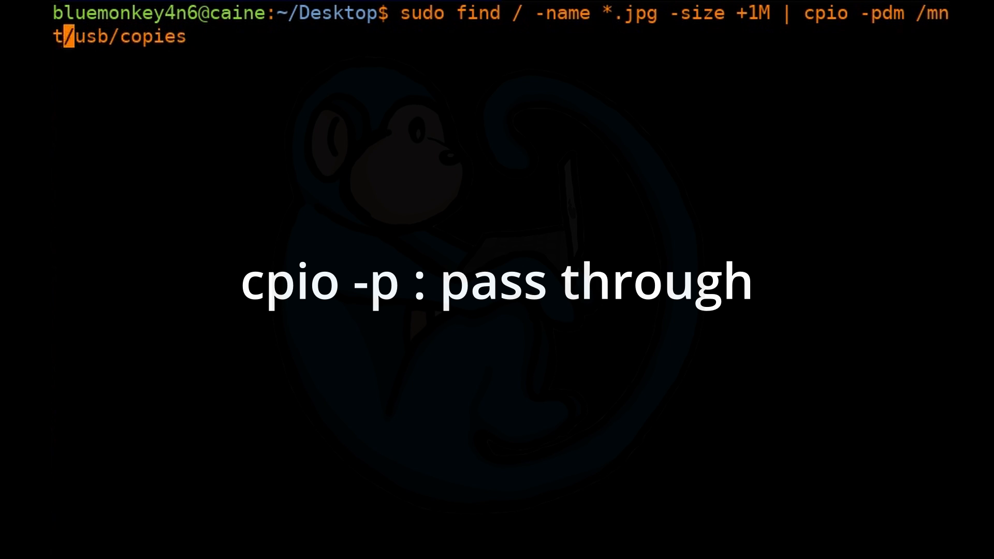
type("sudo")
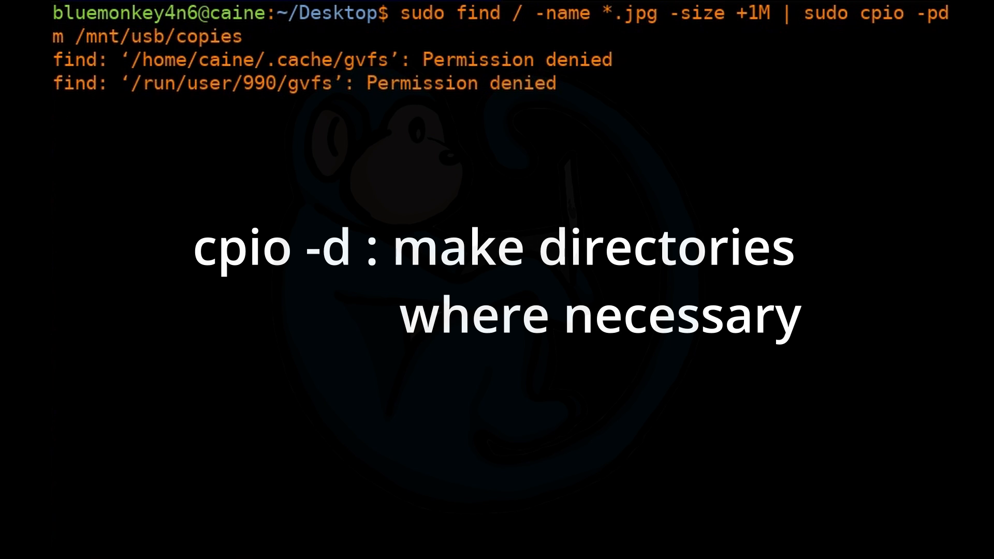
key("Return")
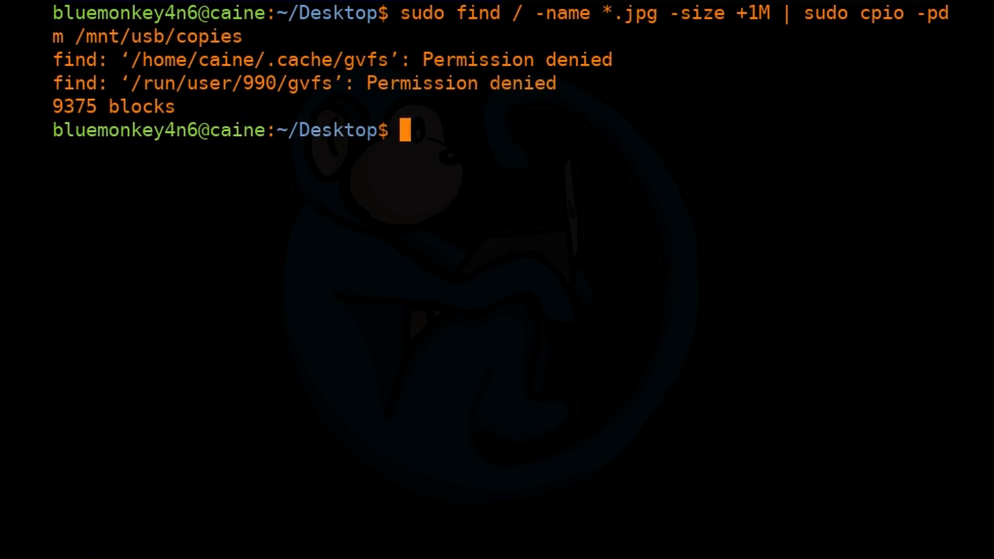
- Run 'tree /mnt/usb/copies' to list the copied image directory structure
type("t")
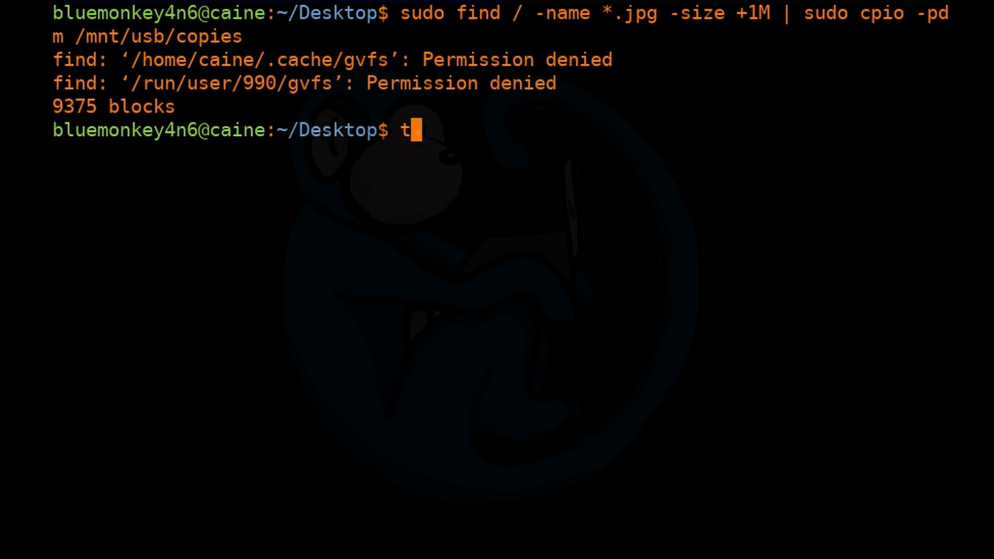
type("ree /mnt/usb")
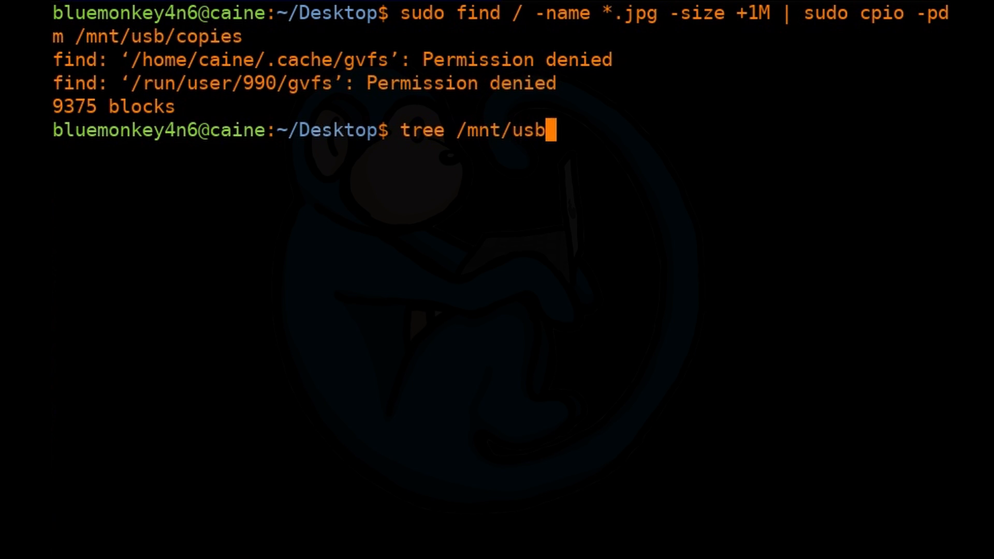
type("/copies")
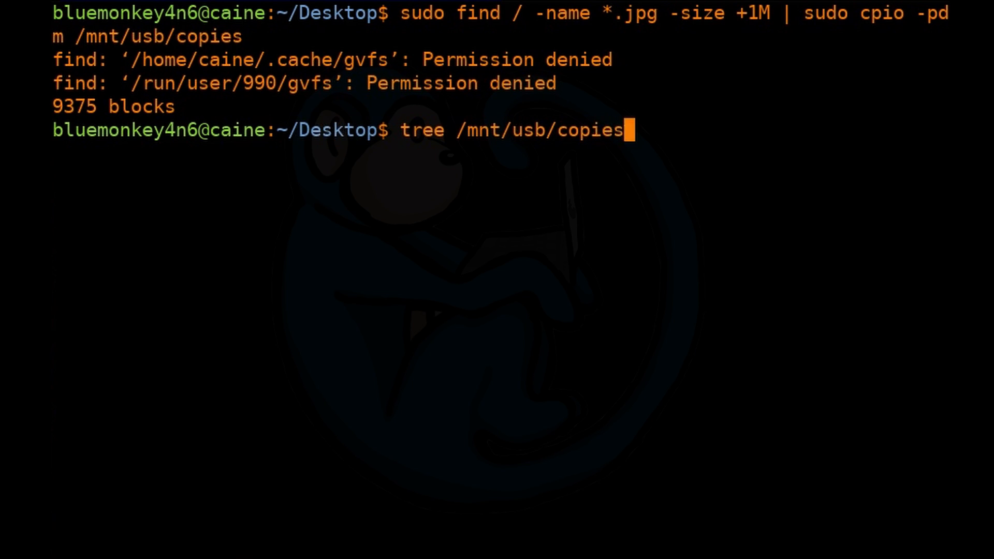
key("Return")
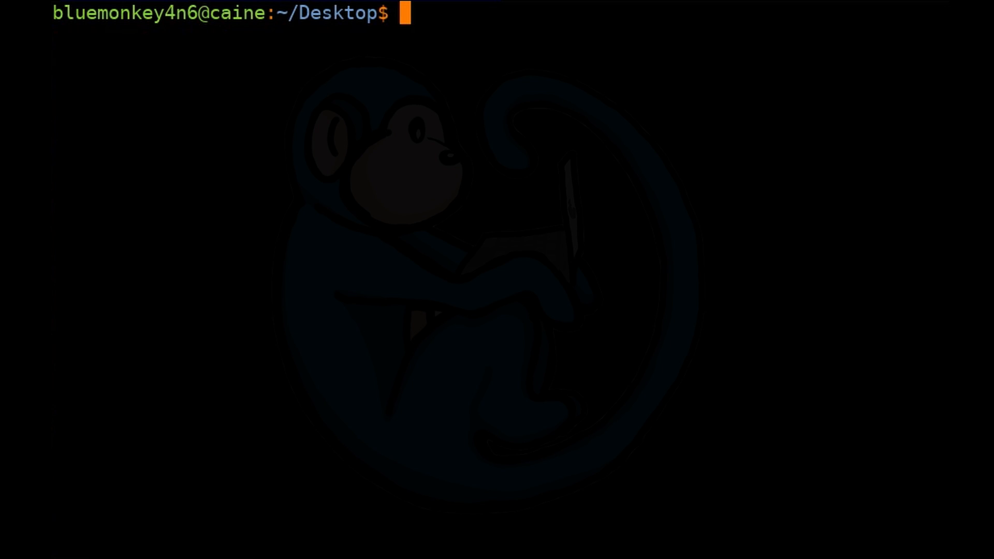
- Enter 'sudo find ~ -mtime 0' to list home files modified within the last day
type("sudo find")
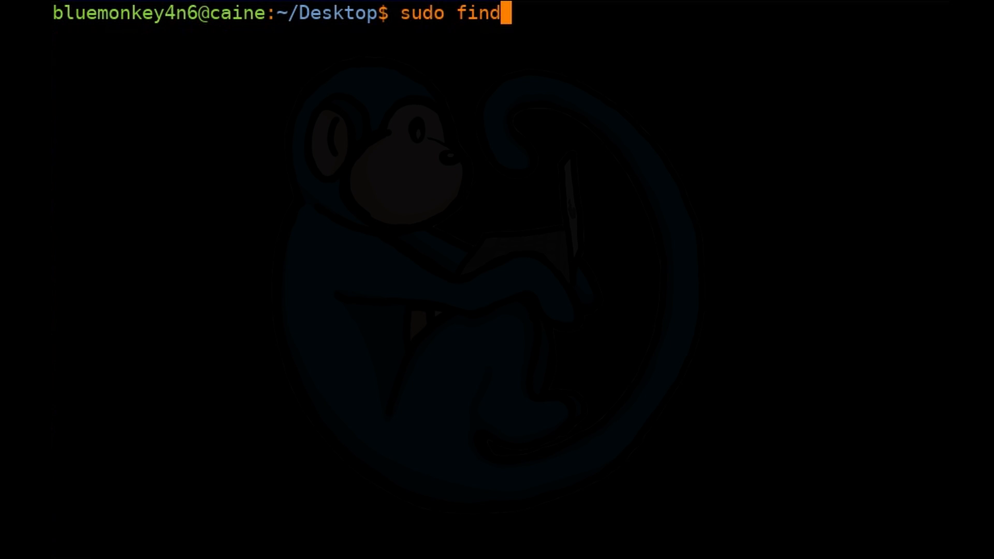
type("~")
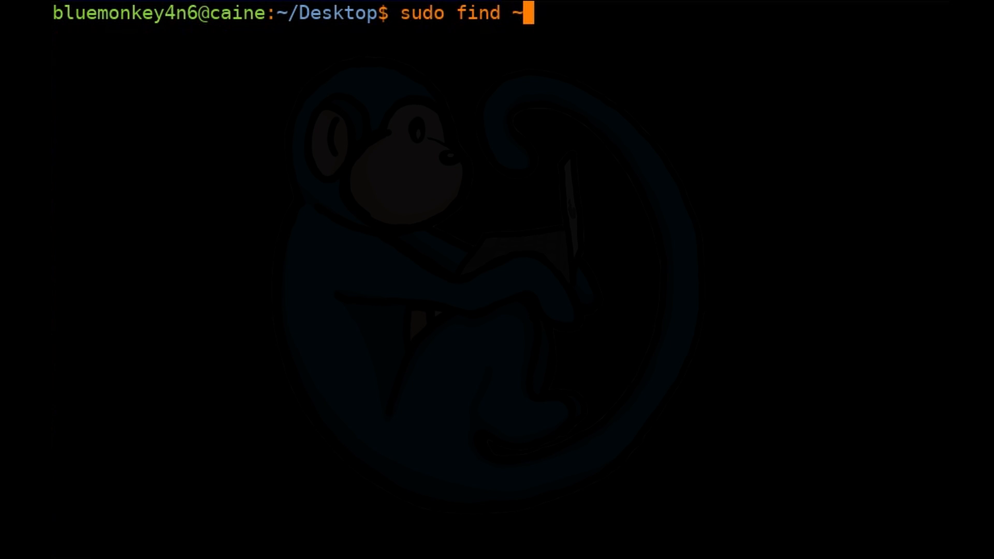
type("-")
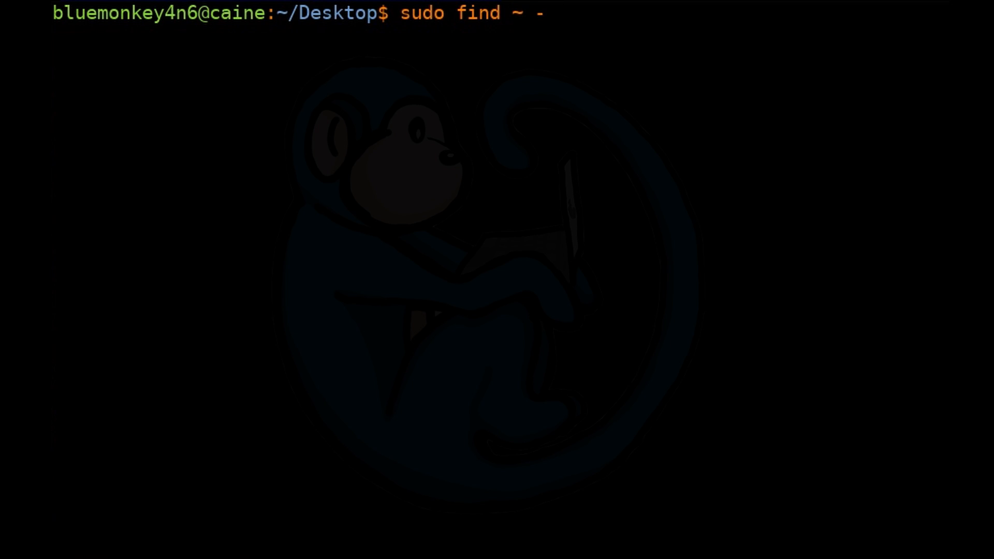
type("mtime")
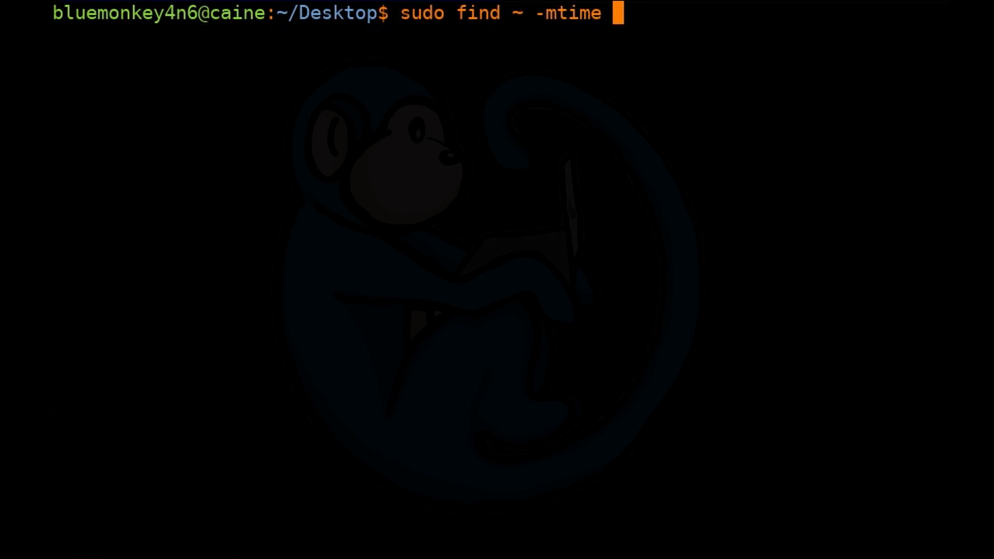
type("0")
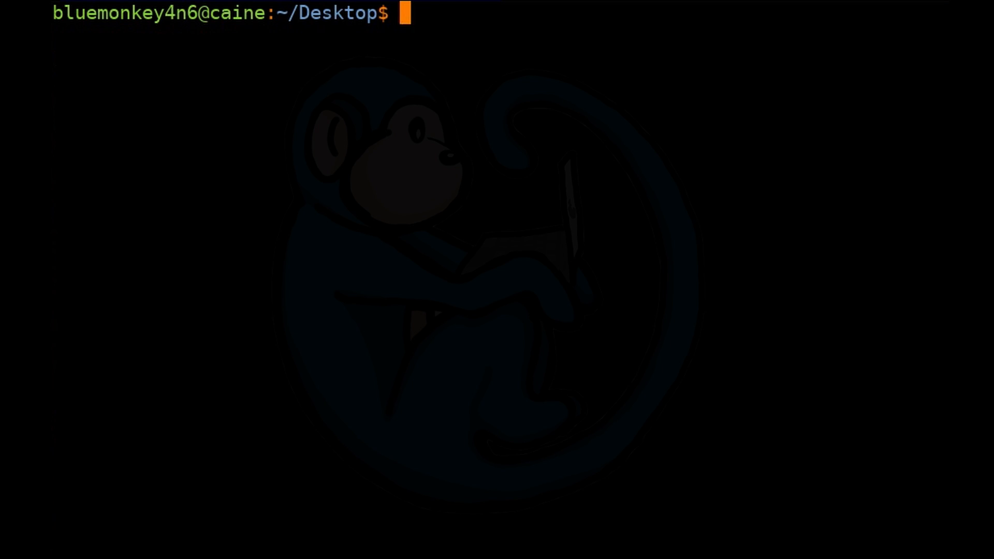
- Compose 'sudo find / \( -name *.jpg -size +1M -o -name *.pdf -size +2800k \)' at the prompt
type("sudo fid")
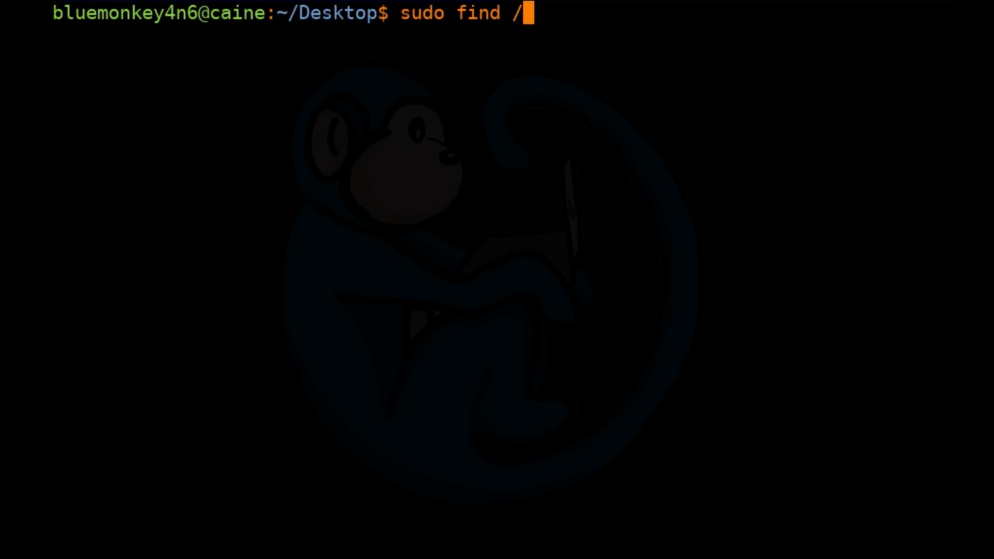
type("\\(")
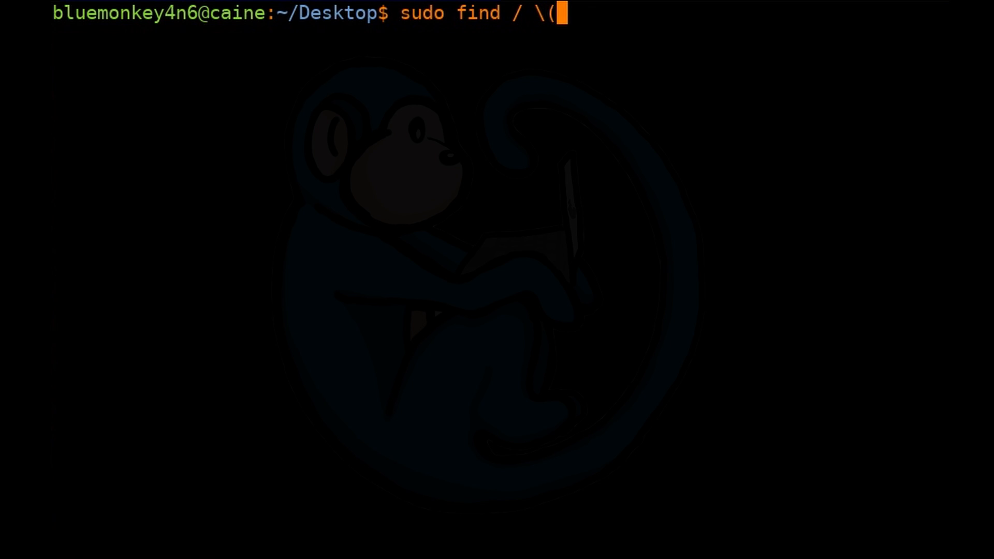
type("-n")
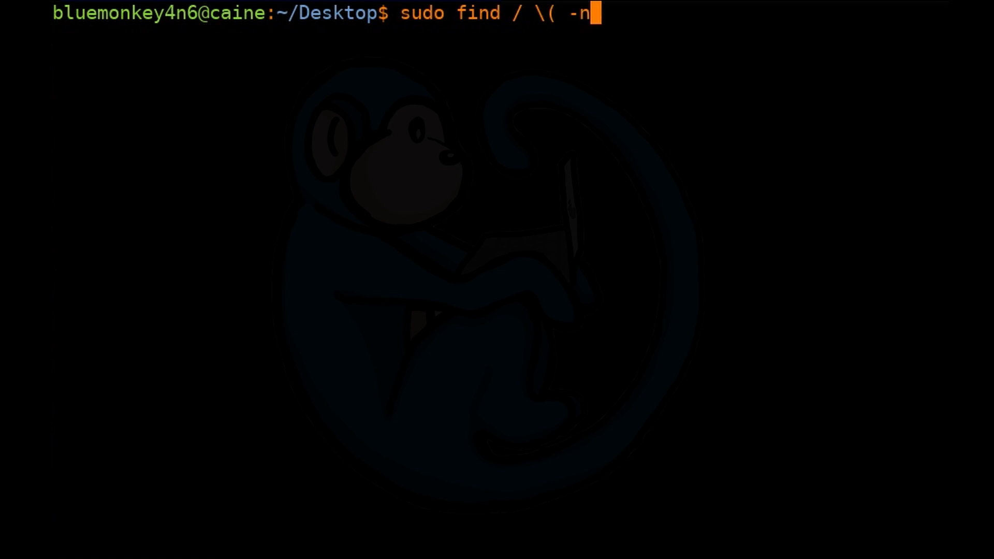
type("ame *.")
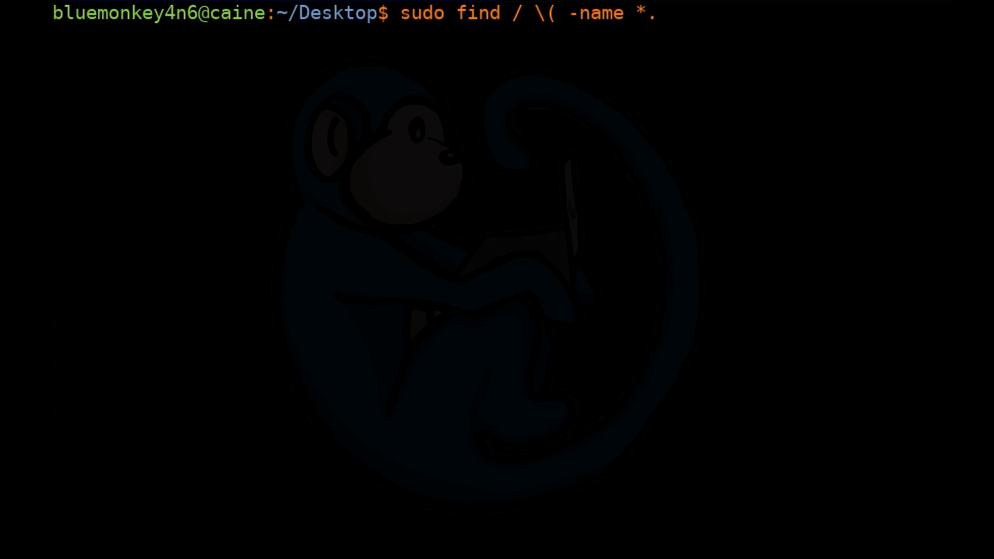
type("jpg -si")
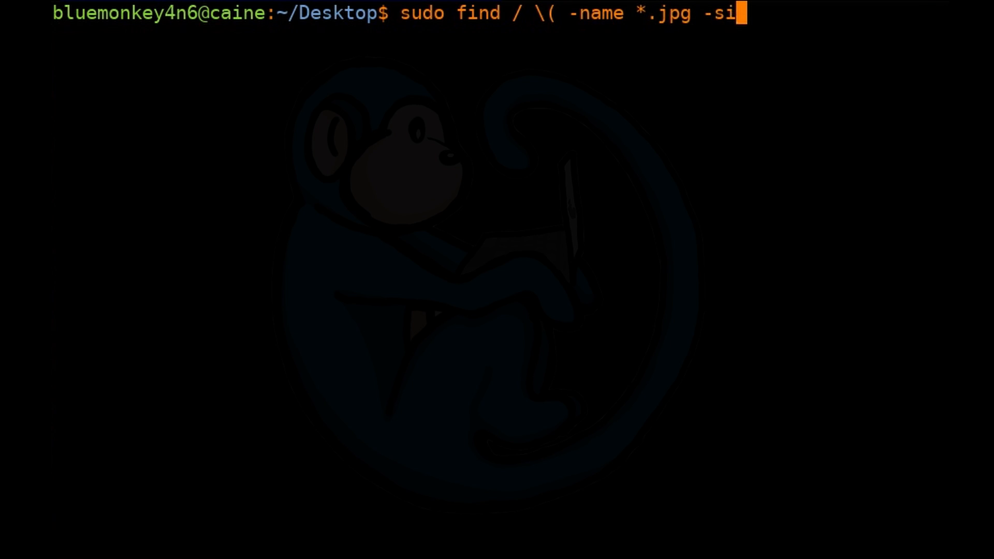
type("ze +1M")
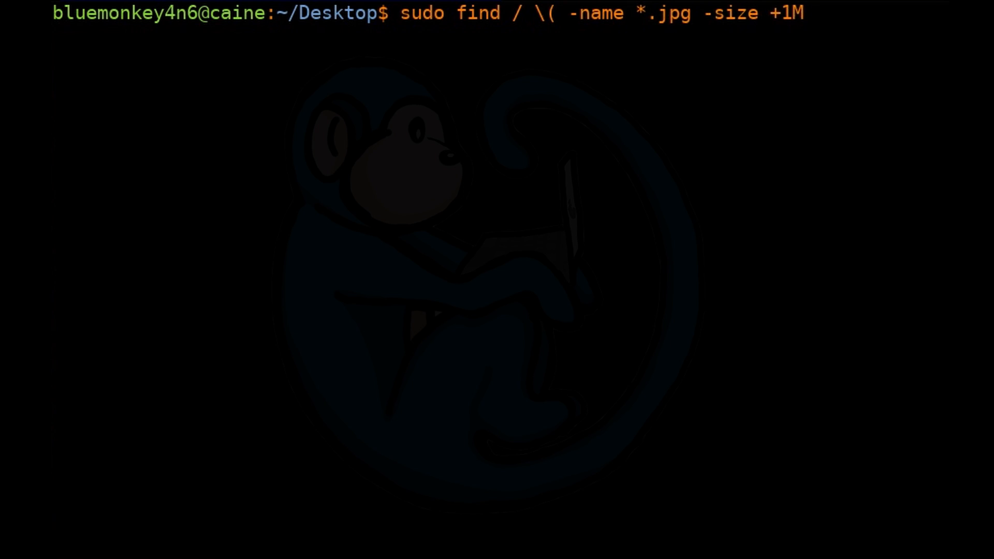
type("-o -name *.pdf")
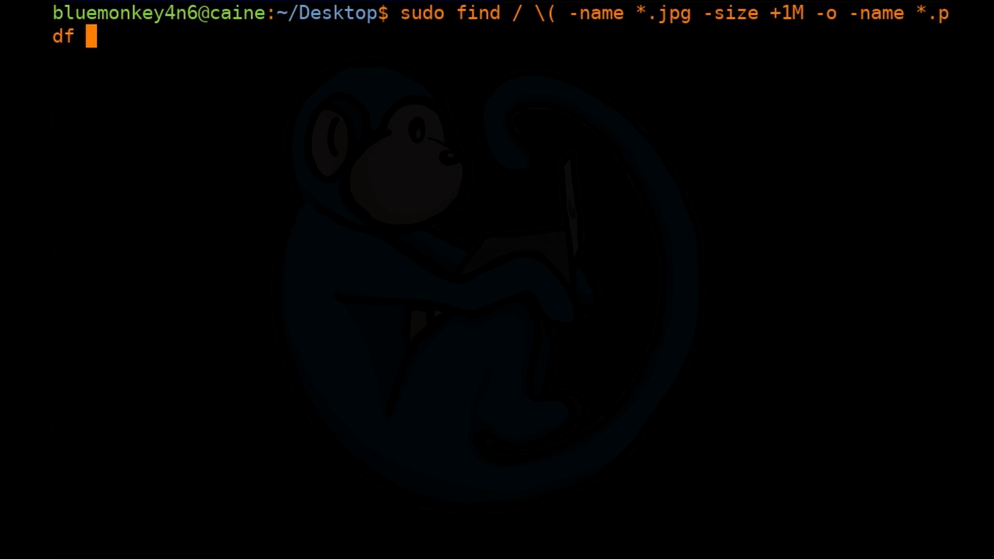
type("-size +")
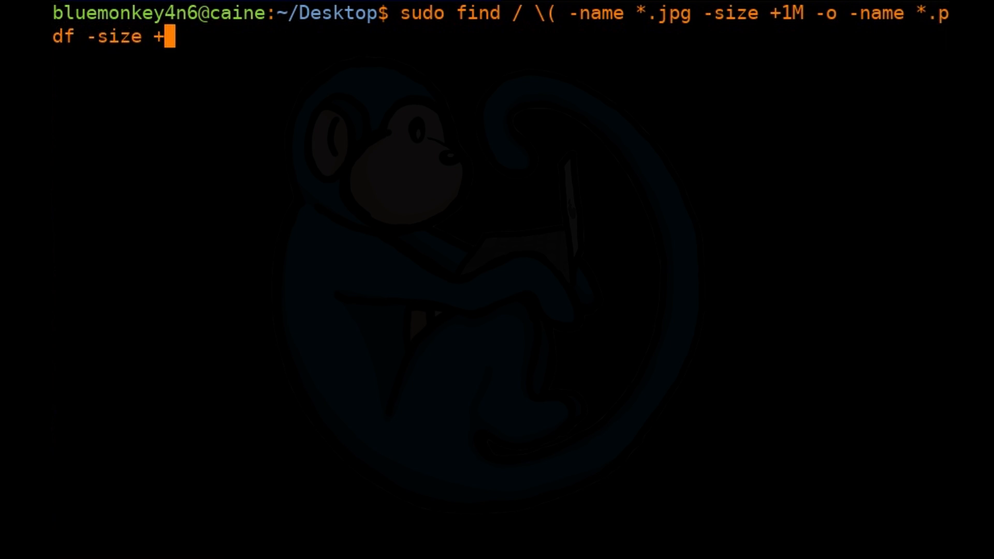
type("2800k")
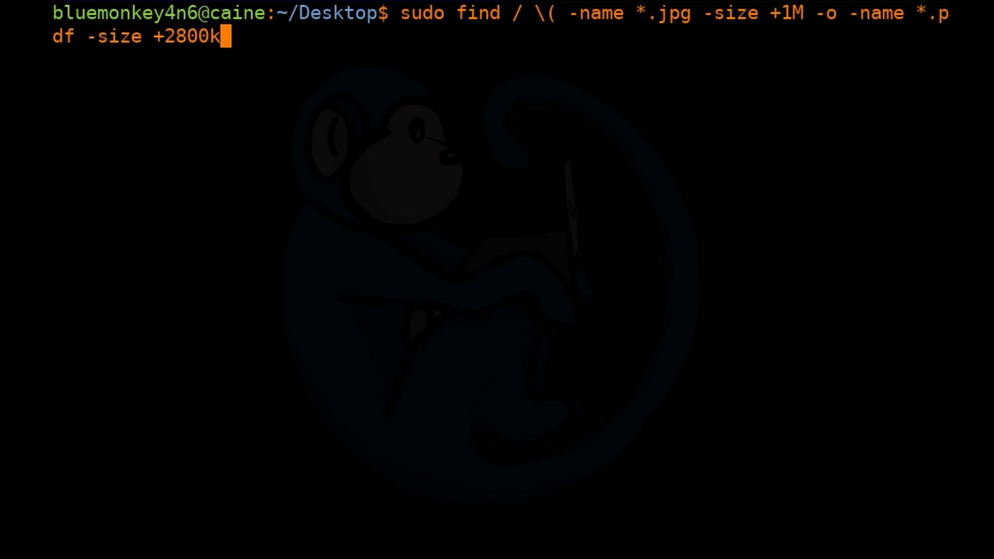
type("\\")
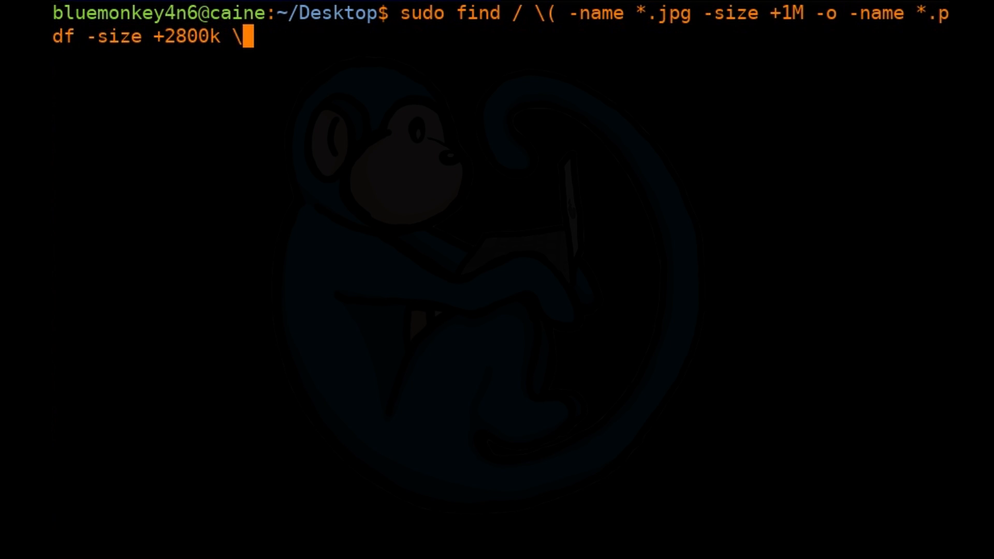
type(")")
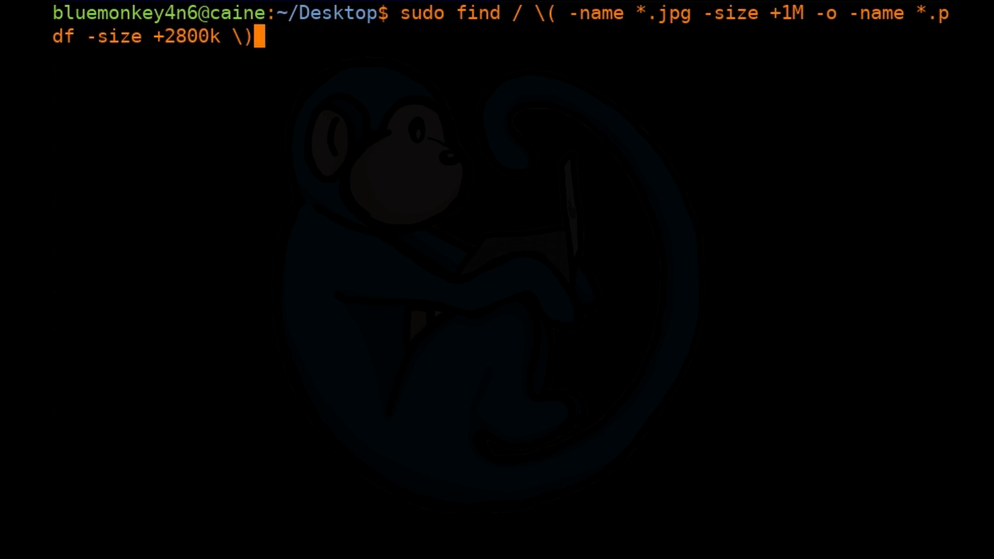